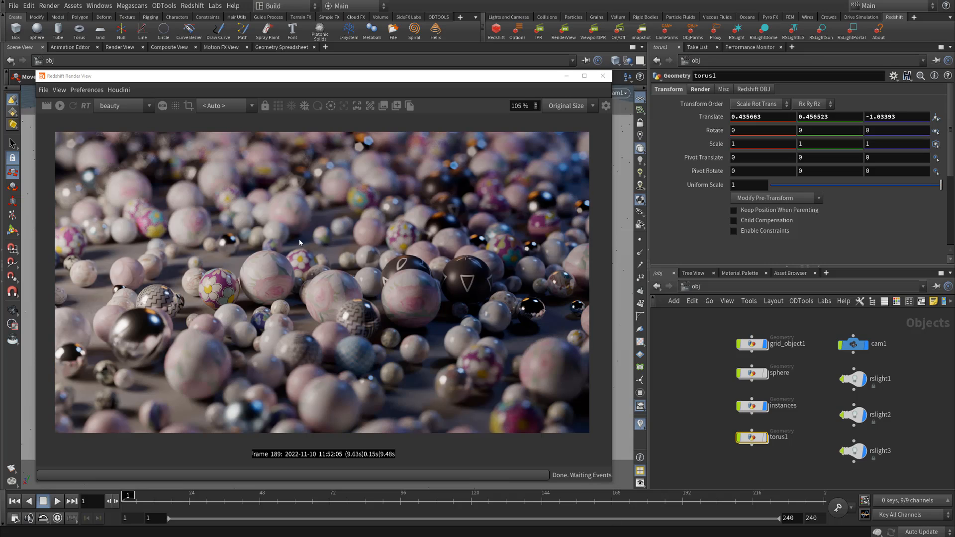
mouse_move(78, 287)
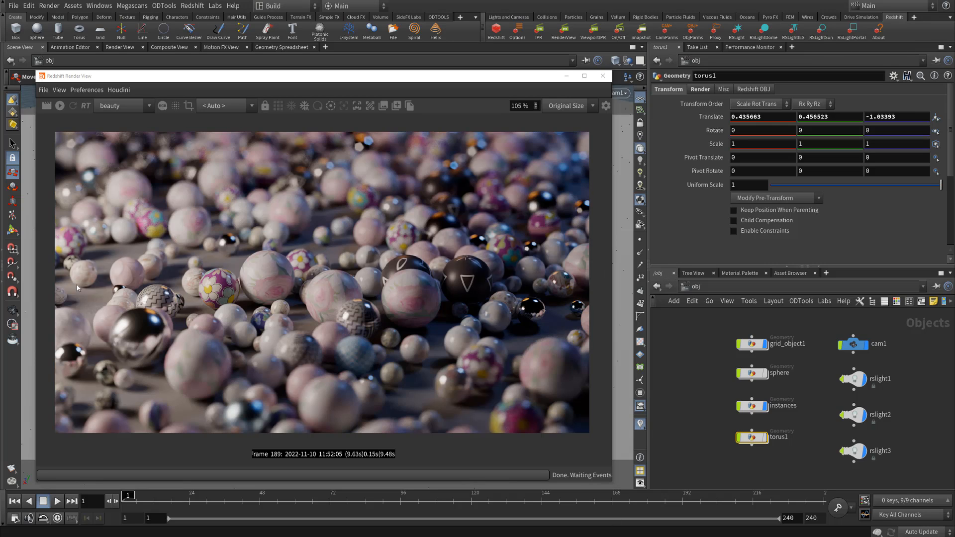
mouse_move(196, 410)
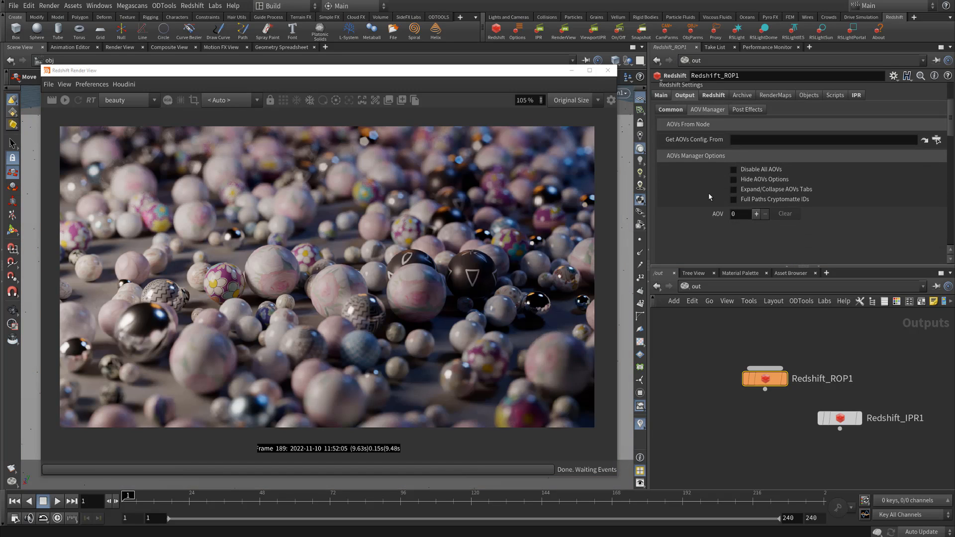
Add a new AOV of type Cryptomatte on the Redshift ROP, leaving ID Type as Node Name.
click(756, 213)
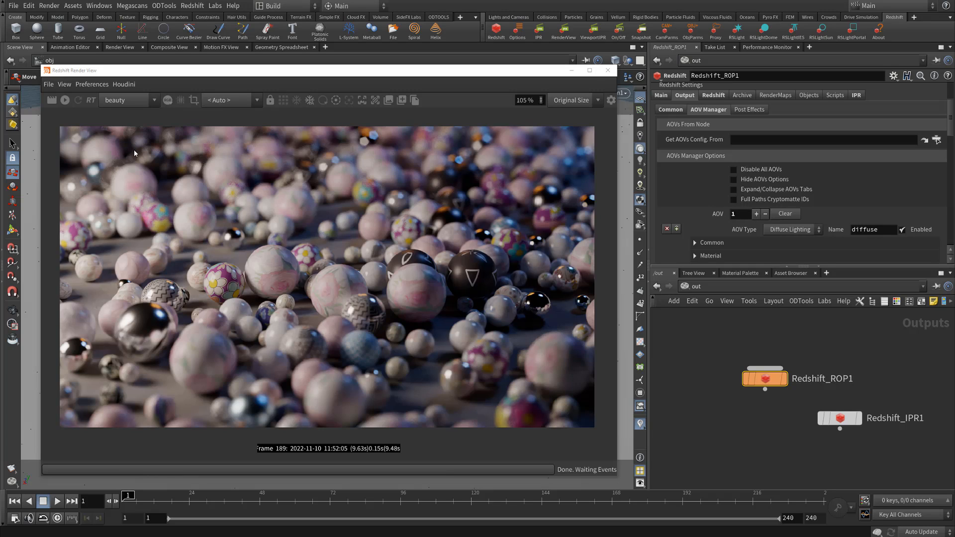
mouse_move(302, 198)
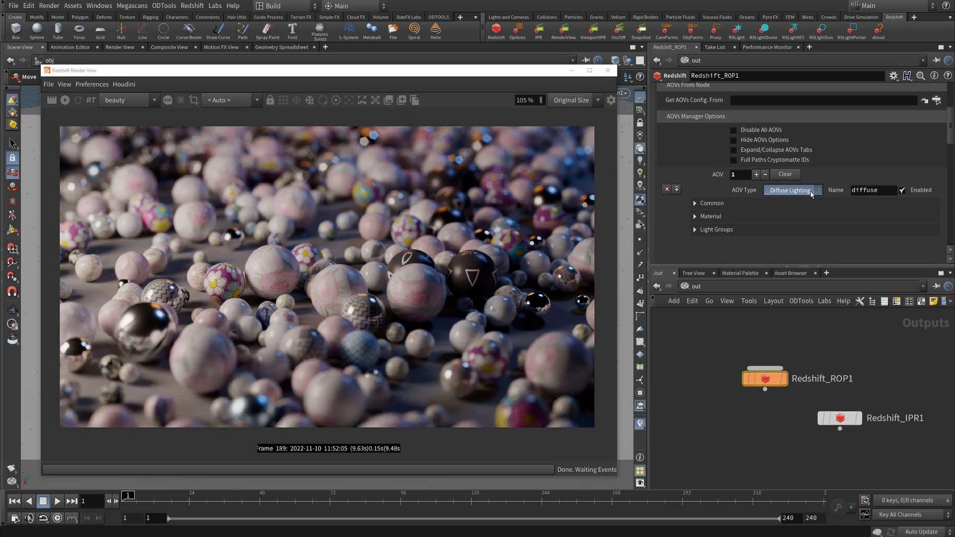
click(792, 190)
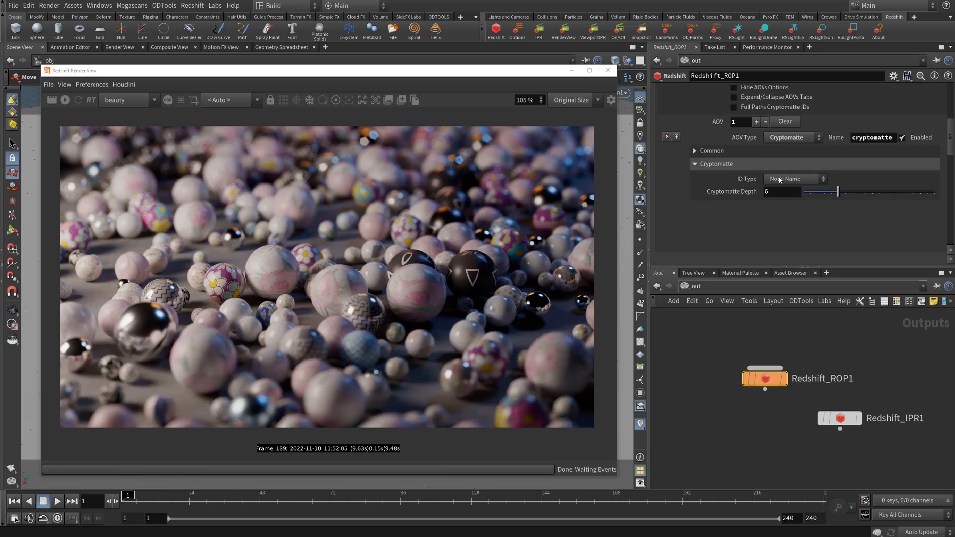
click(794, 179)
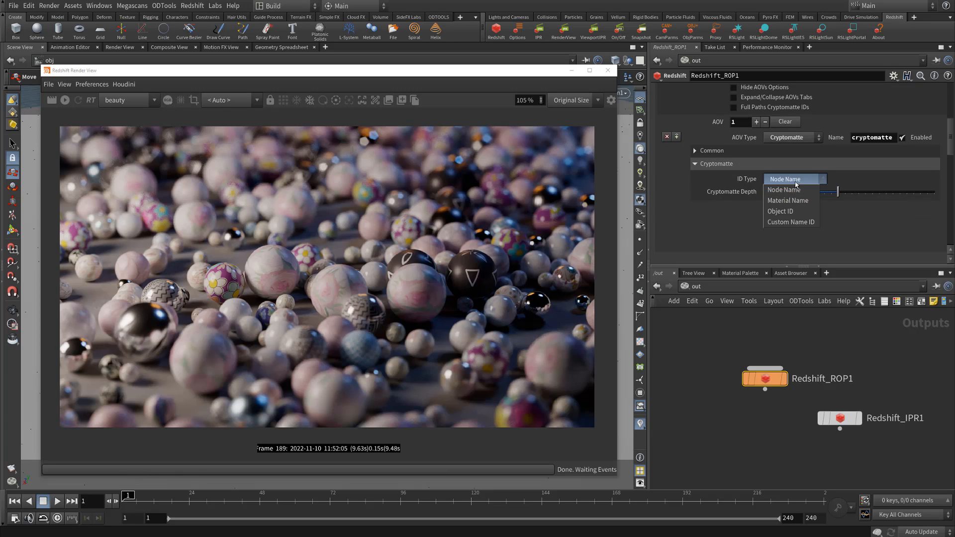
click(785, 189)
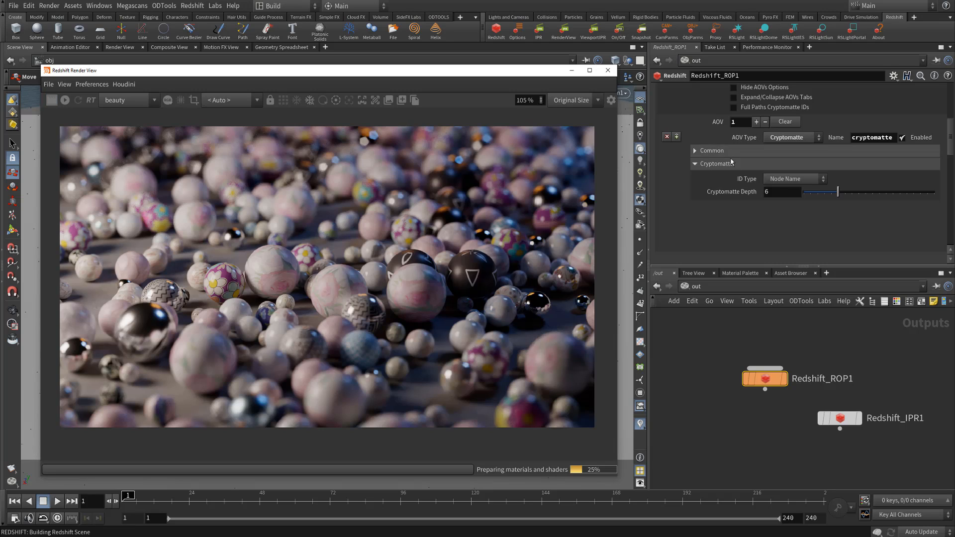
Keep Node Name as ID type and switch the render view's pass list to the cryptomatte output.
click(793, 179)
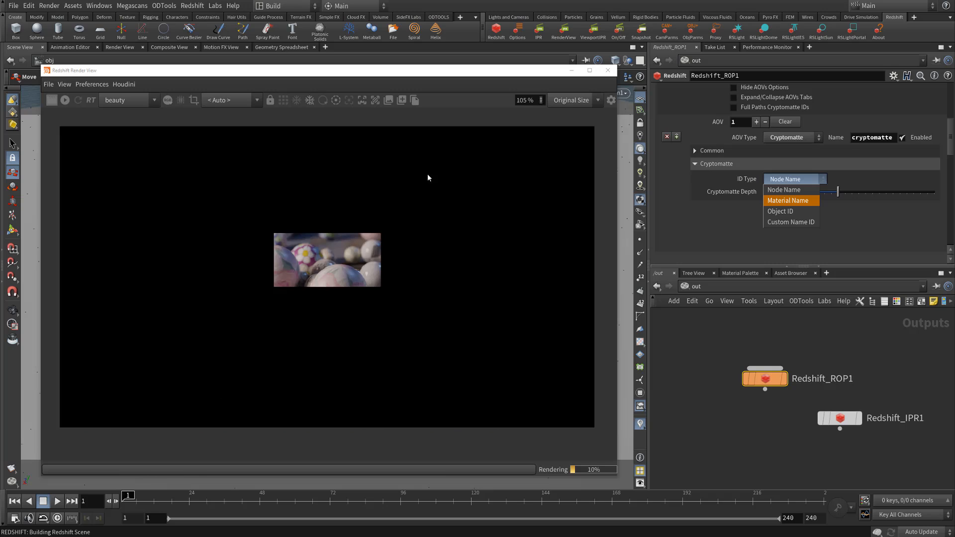
click(785, 189)
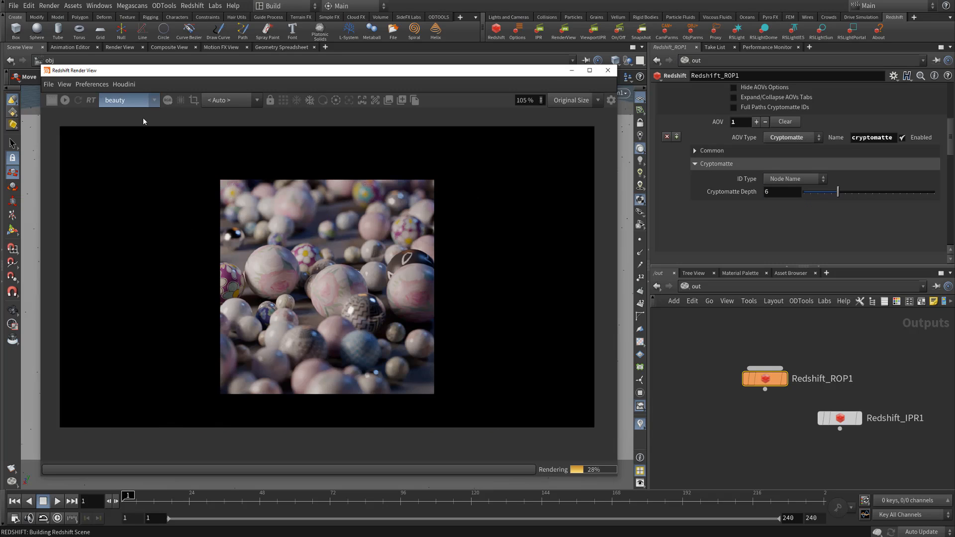
click(128, 99)
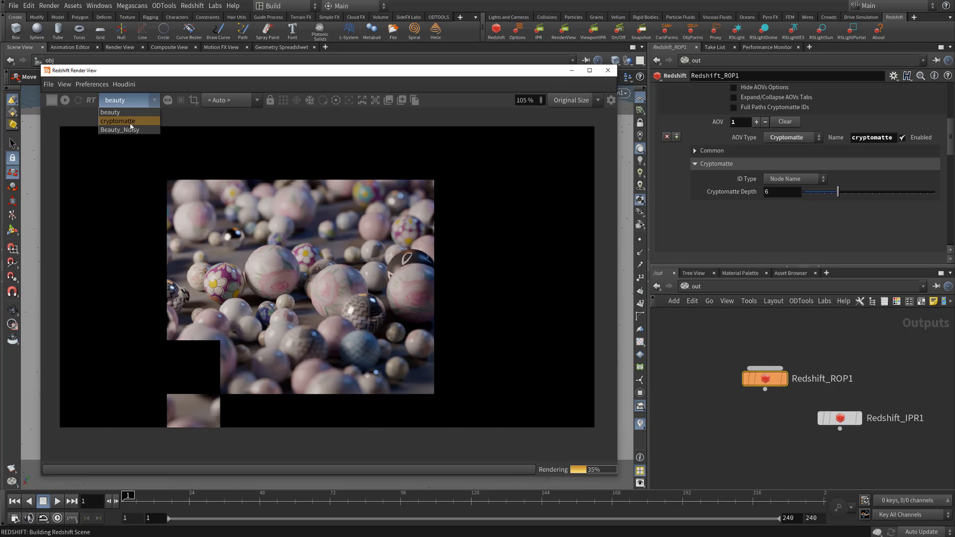
click(120, 121)
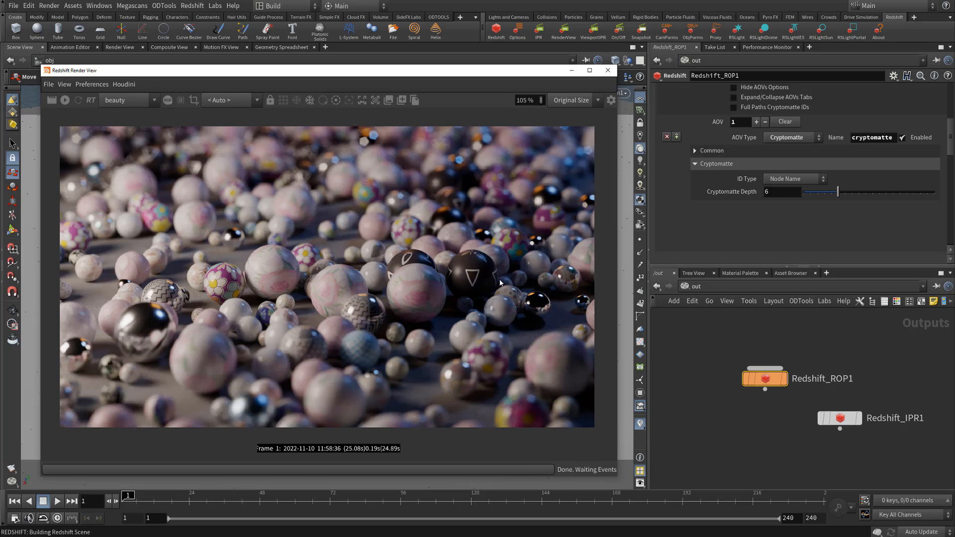
mouse_move(284, 265)
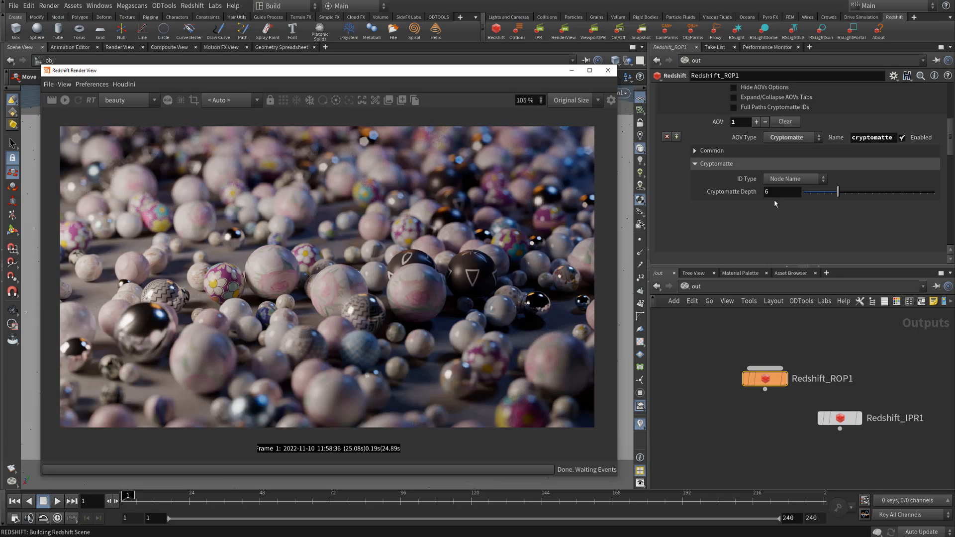
Change the Cryptomatte ID Type to Material Name and start a fresh Redshift render.
click(795, 179)
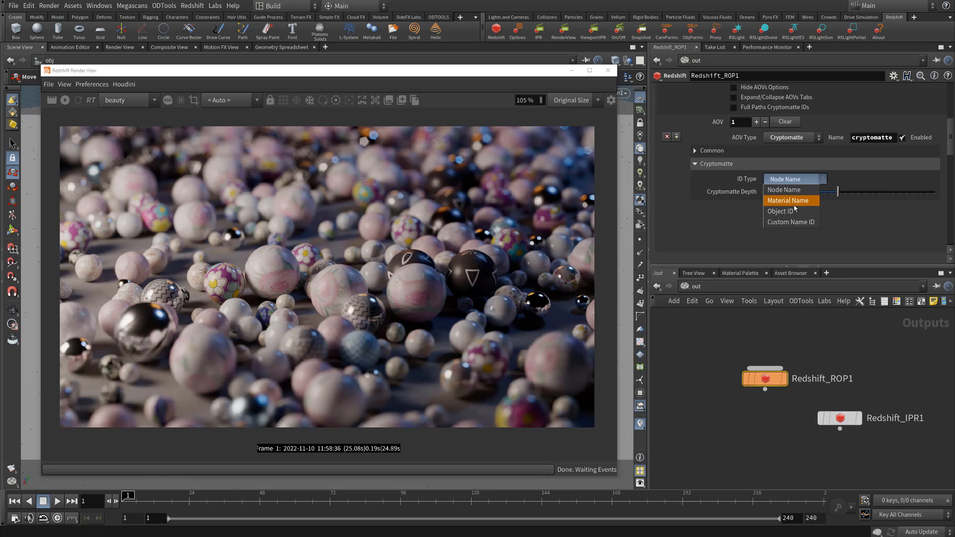
click(788, 201)
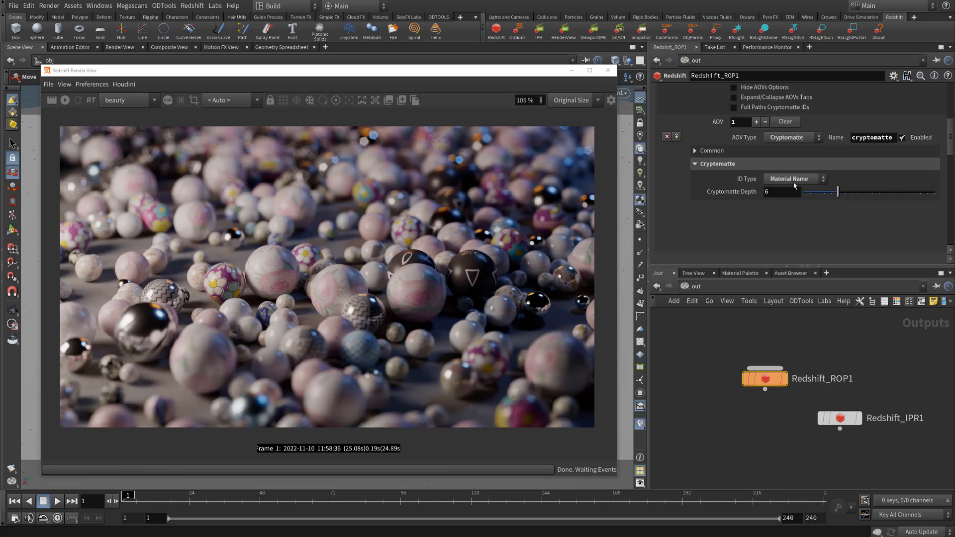
click(795, 179)
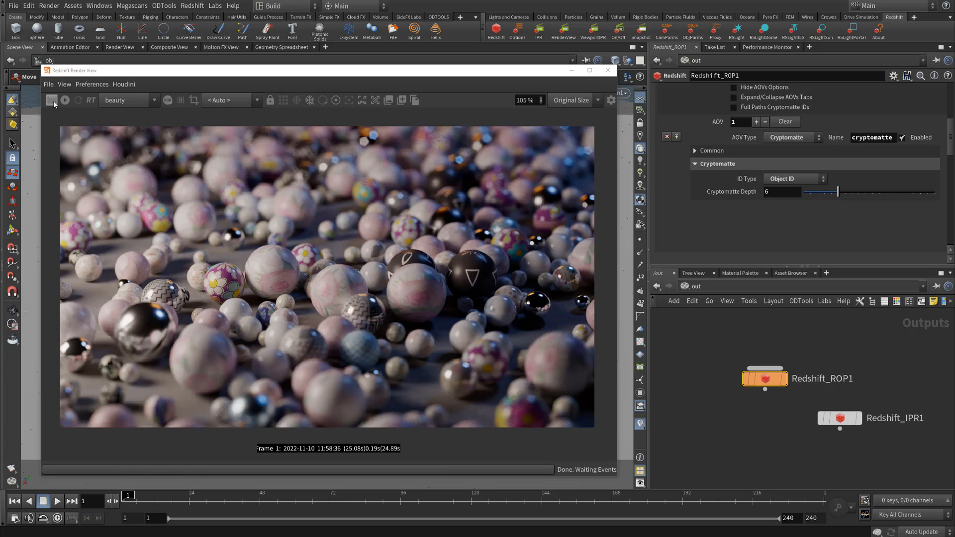
click(791, 179)
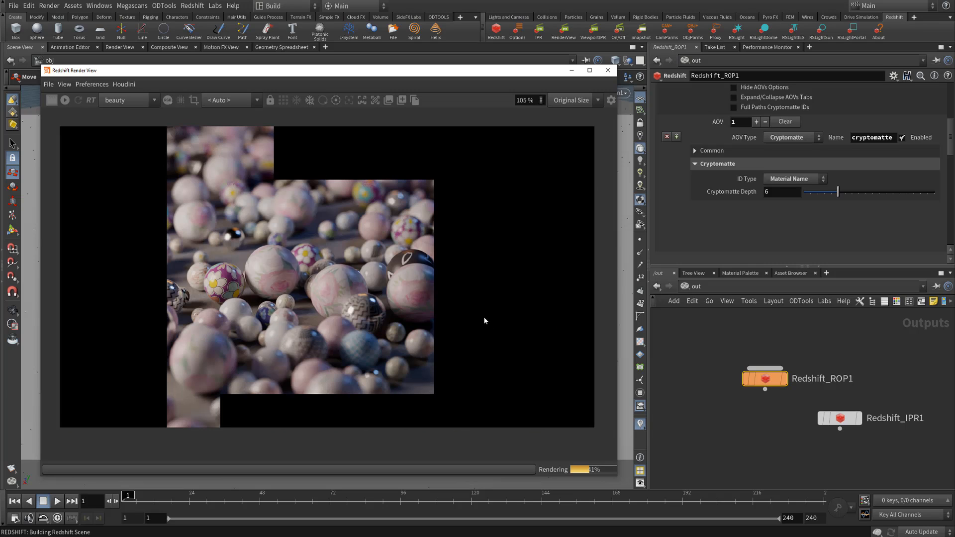
mouse_move(478, 314)
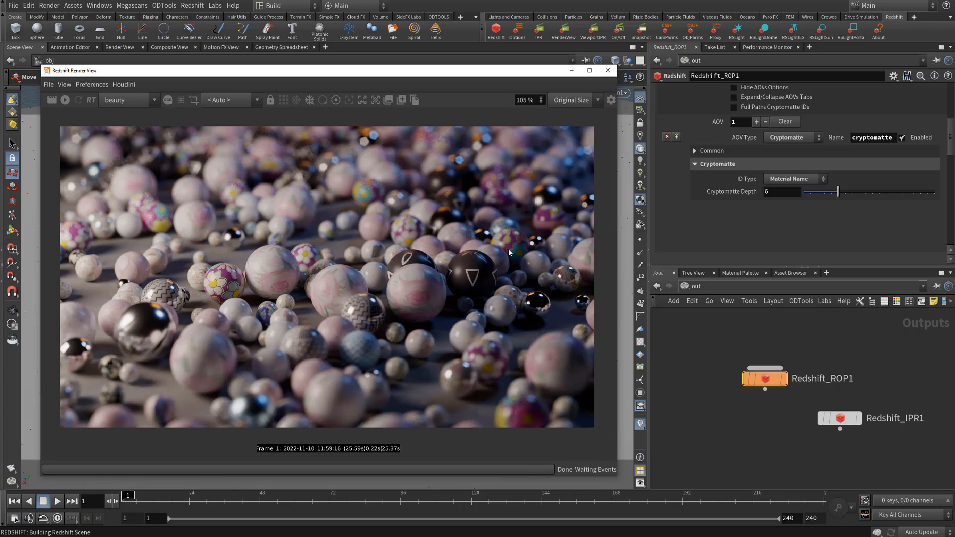
click(127, 100)
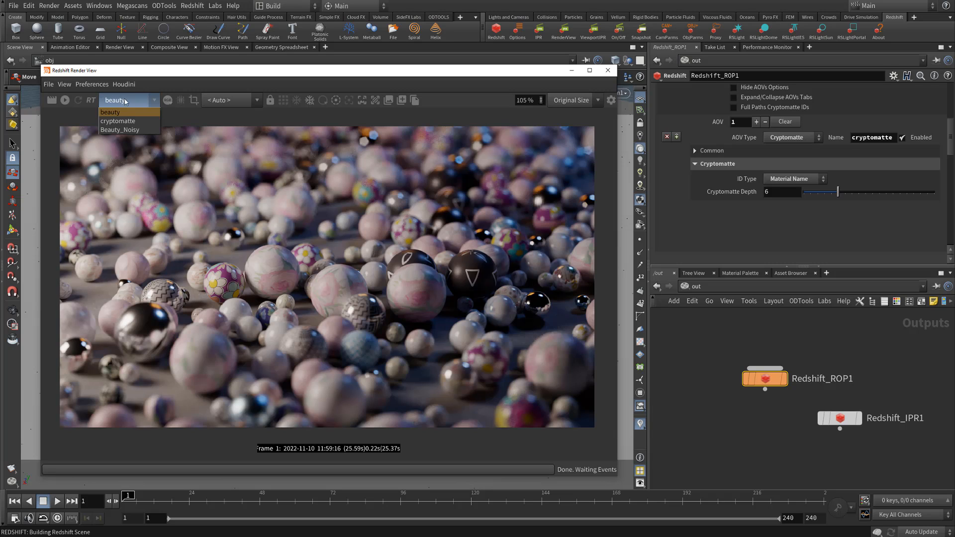
click(117, 120)
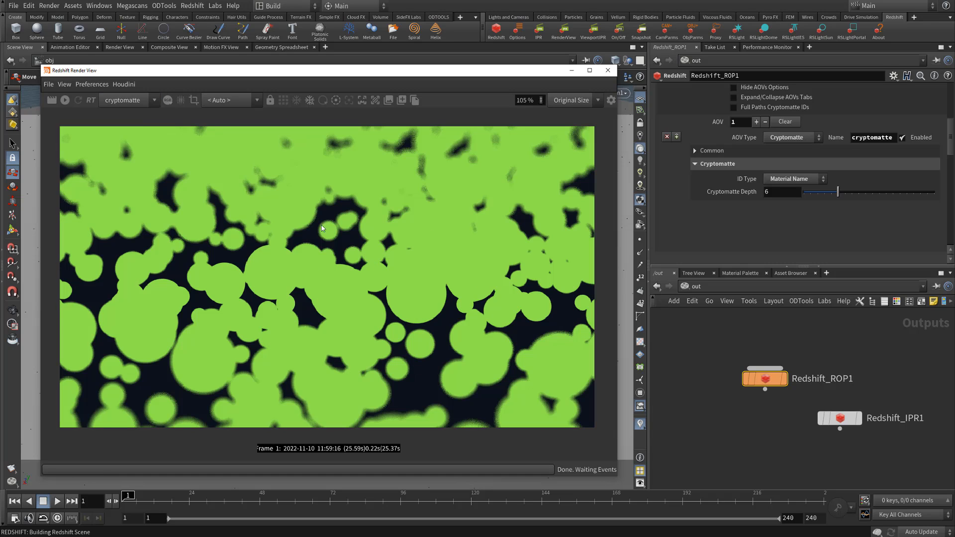
click(154, 100)
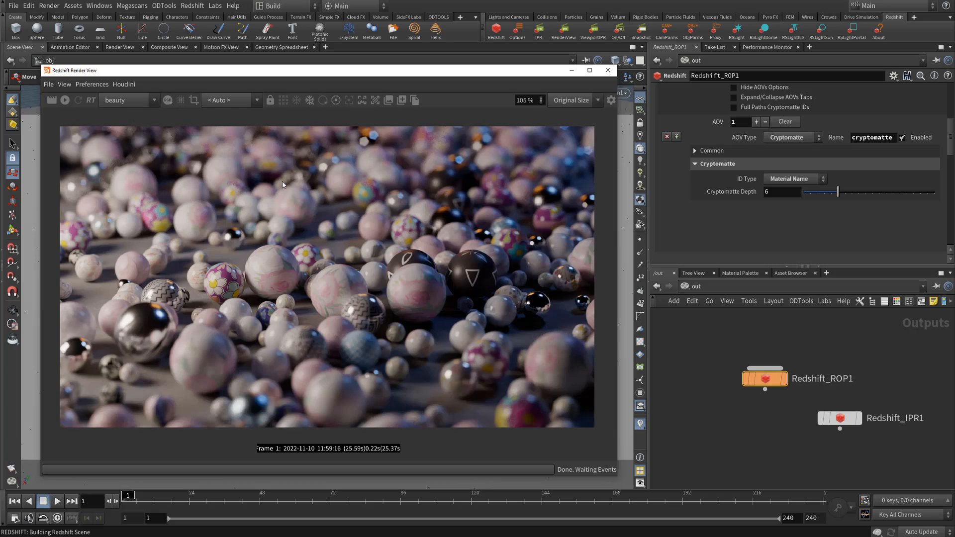
mouse_move(356, 217)
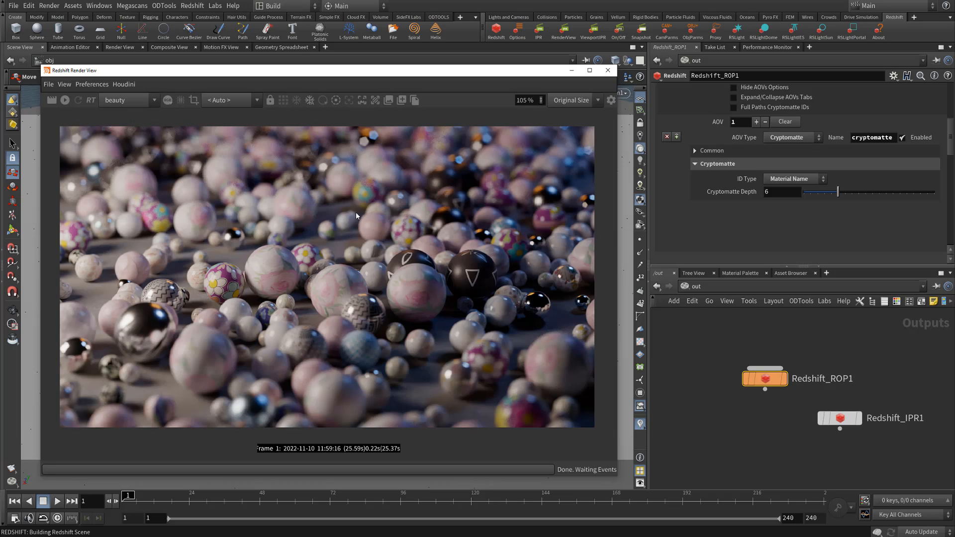
mouse_move(573, 293)
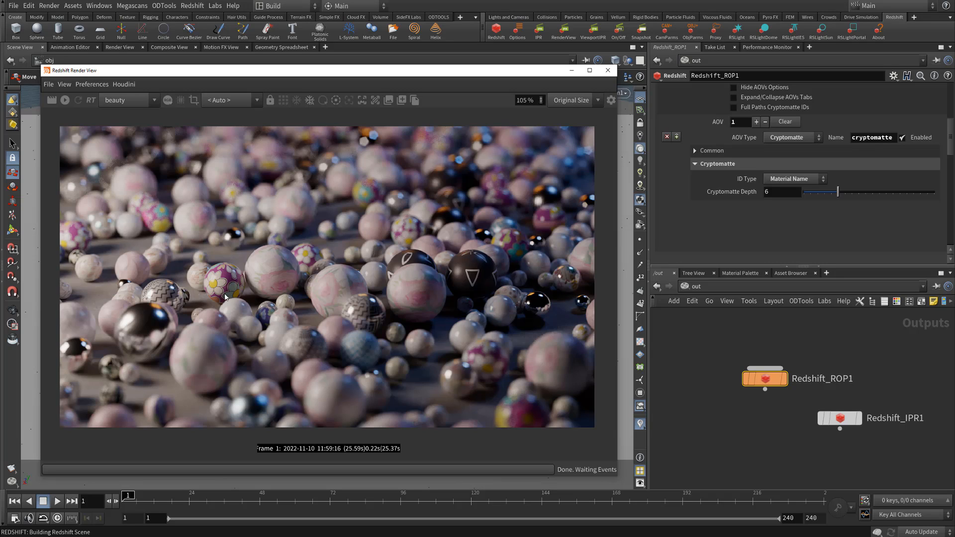
mouse_move(531, 318)
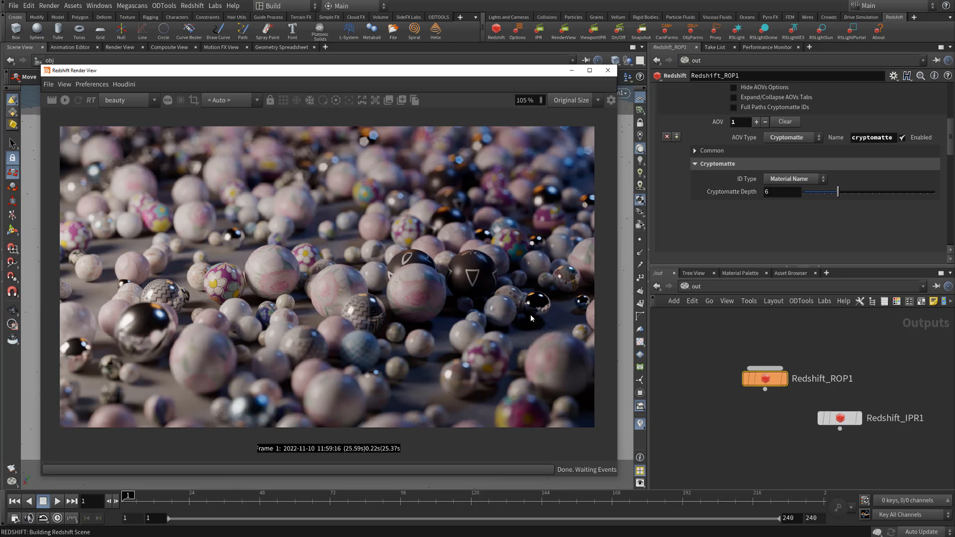
mouse_move(513, 291)
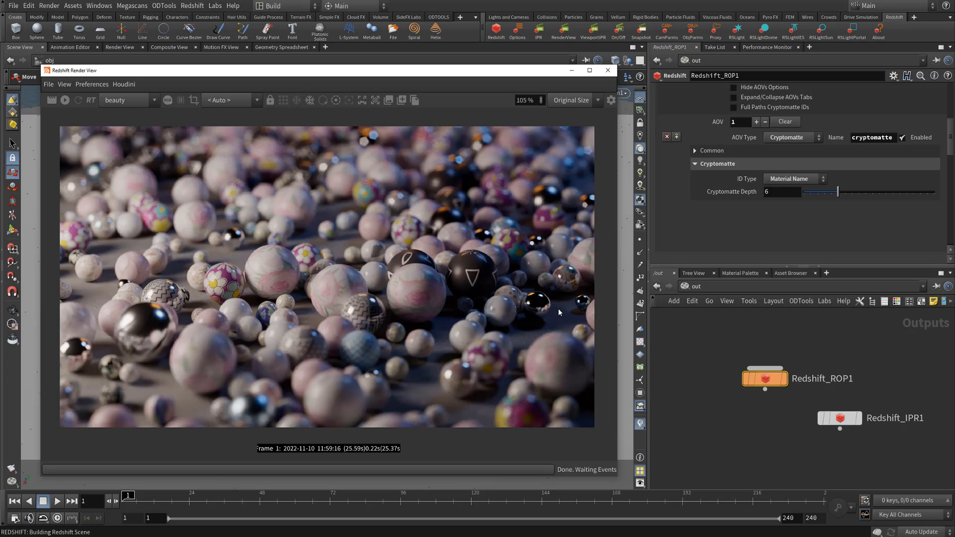
mouse_move(135, 120)
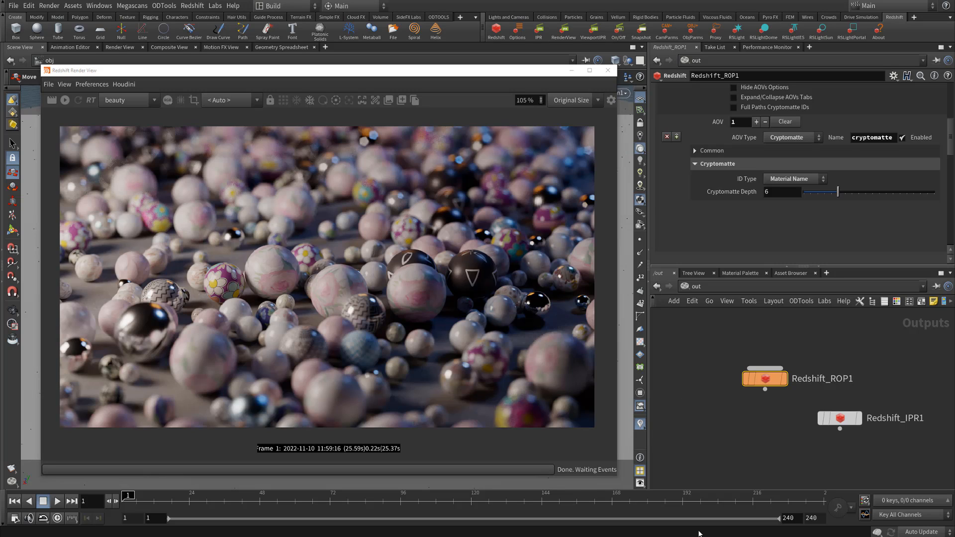
mouse_move(138, 155)
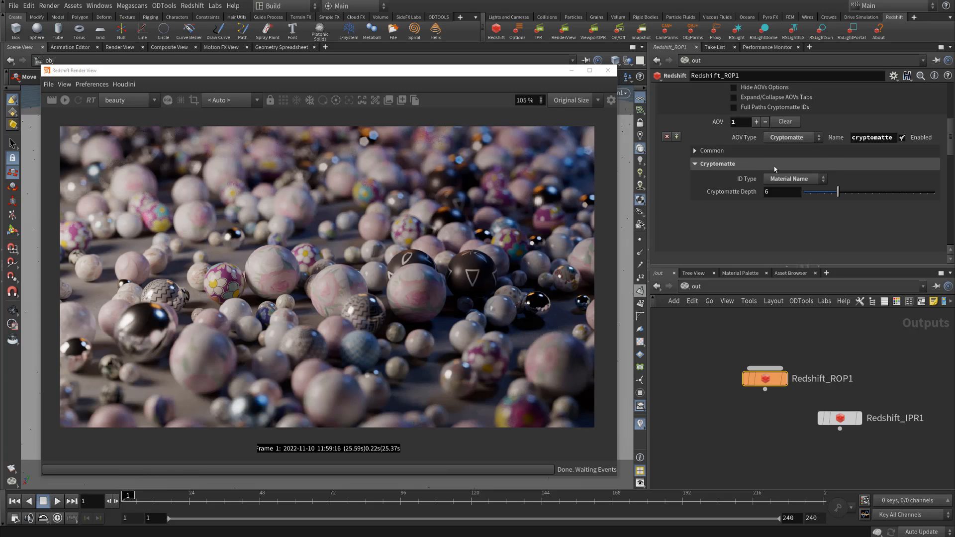
Review the cryptomatte ID Type choices and keep Material Name selected.
click(794, 179)
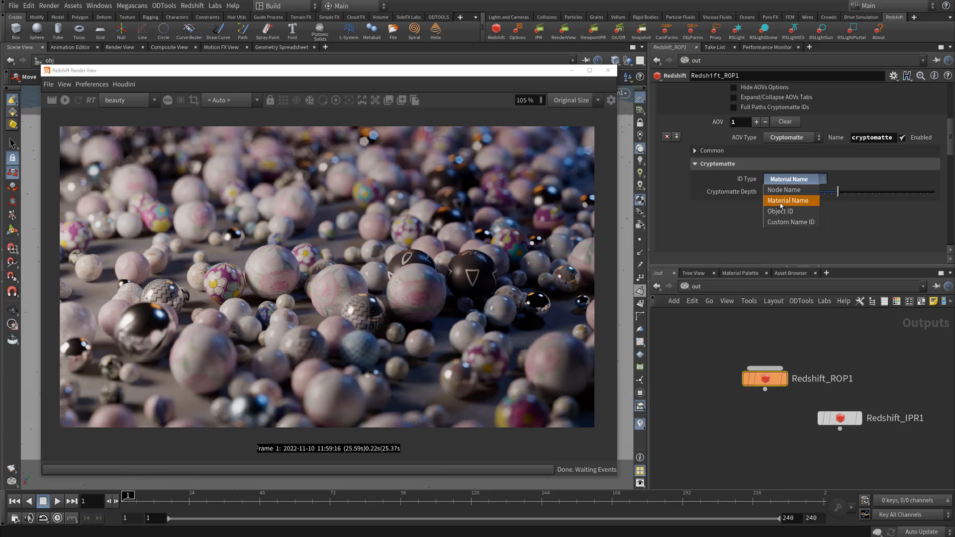
click(788, 201)
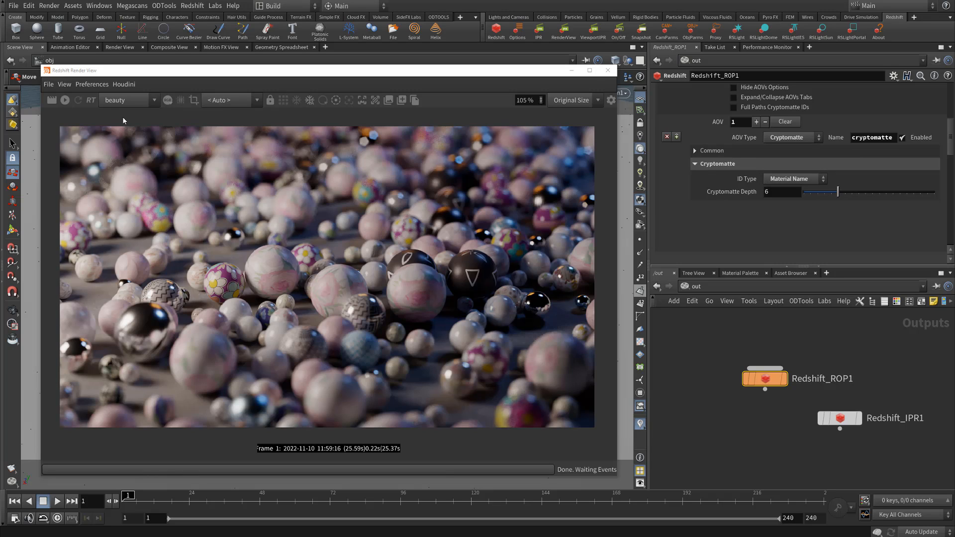
mouse_move(116, 141)
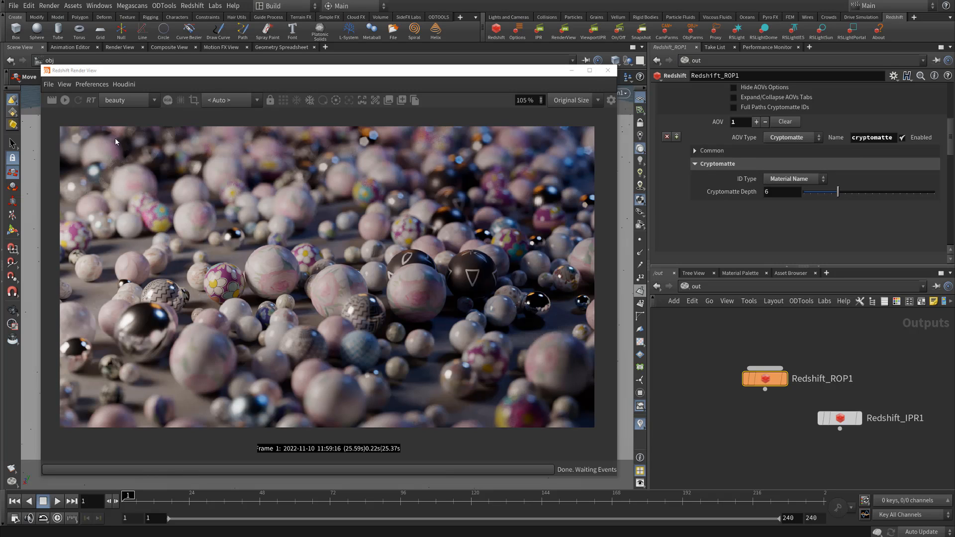
mouse_move(231, 362)
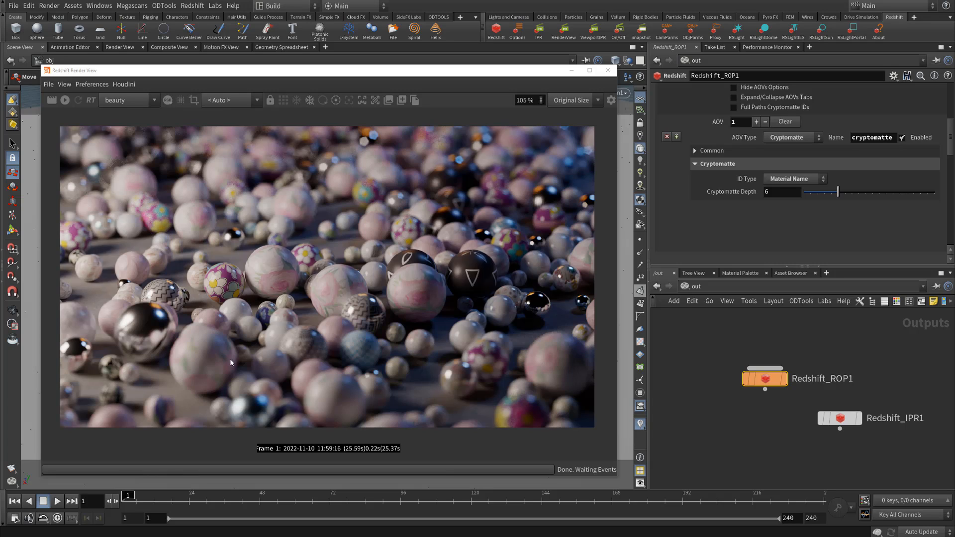
mouse_move(204, 276)
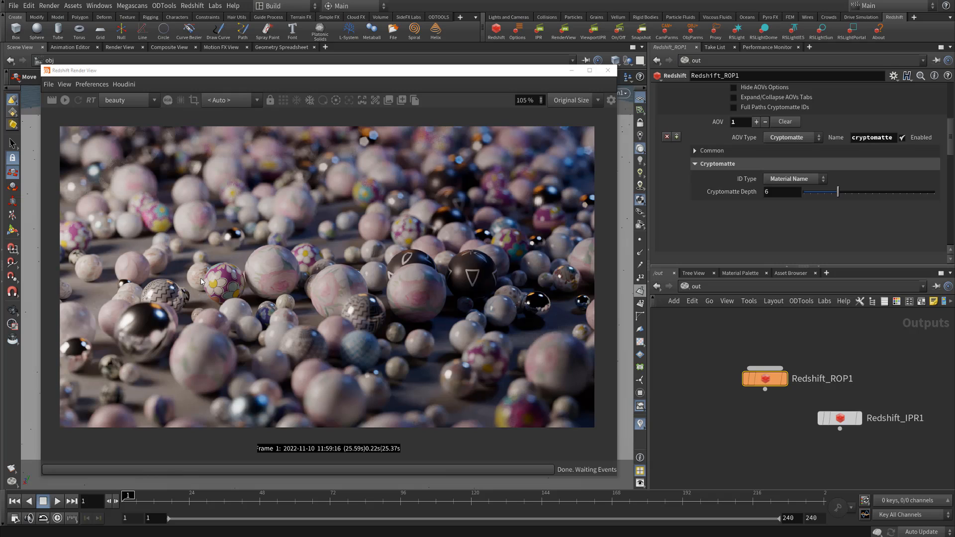
mouse_move(555, 179)
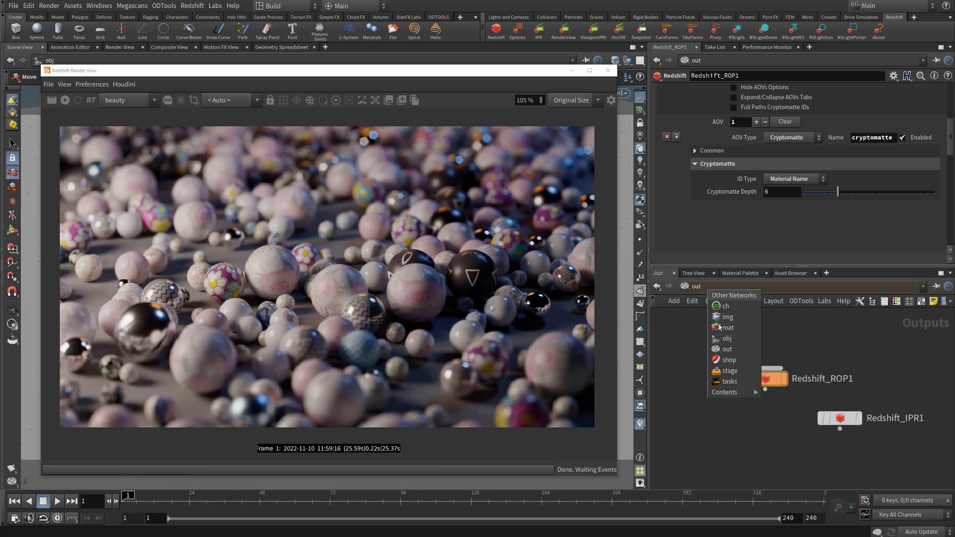
Jump to the obj object-level network from the Other Networks menu.
click(726, 338)
text(attribut)
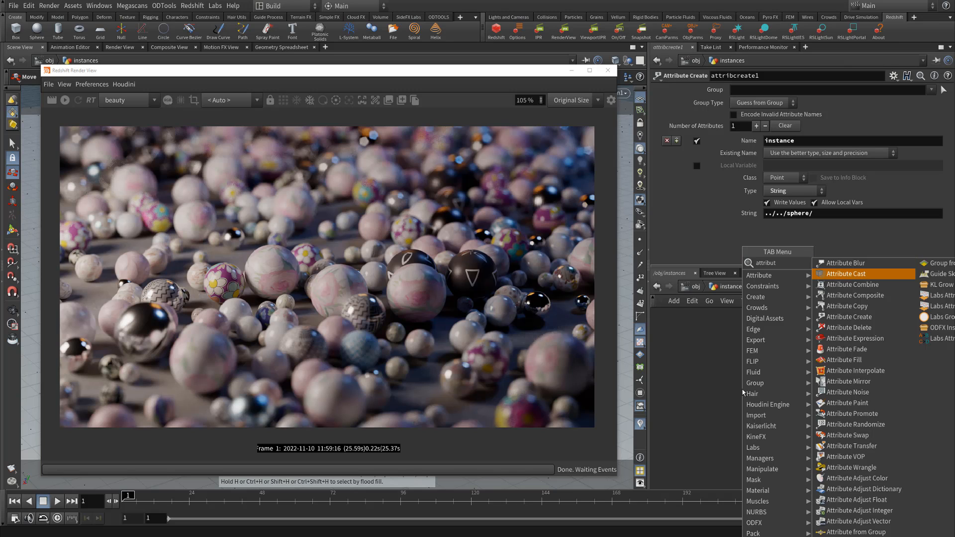
mouse_move(859, 317)
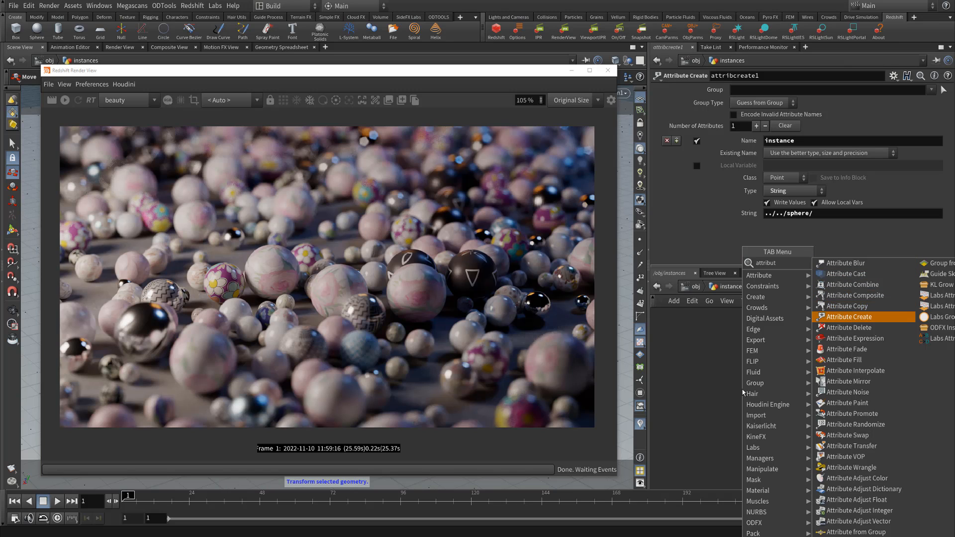
Place a second Attribute Create under attribcreate1 and name its attribute shop_materialpath.
click(848, 316)
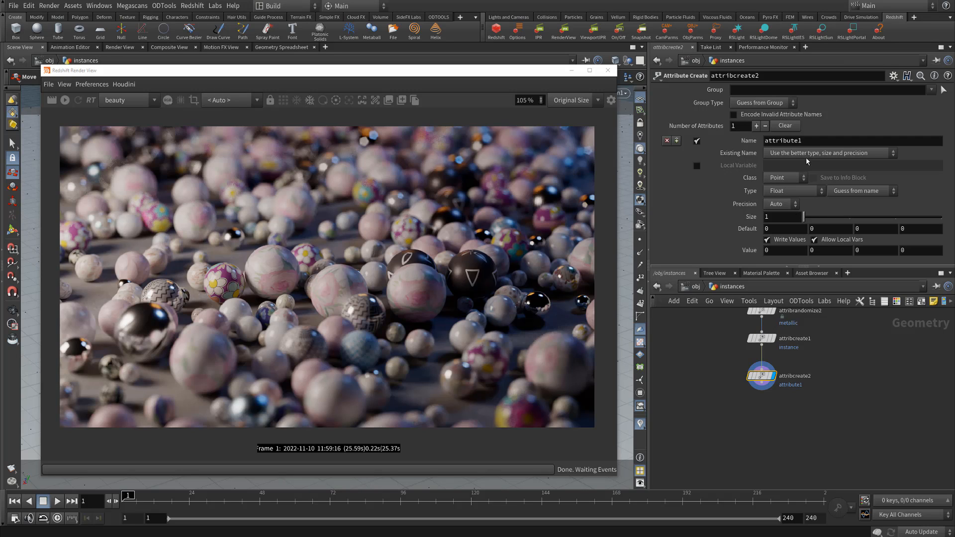
double_click(801, 140)
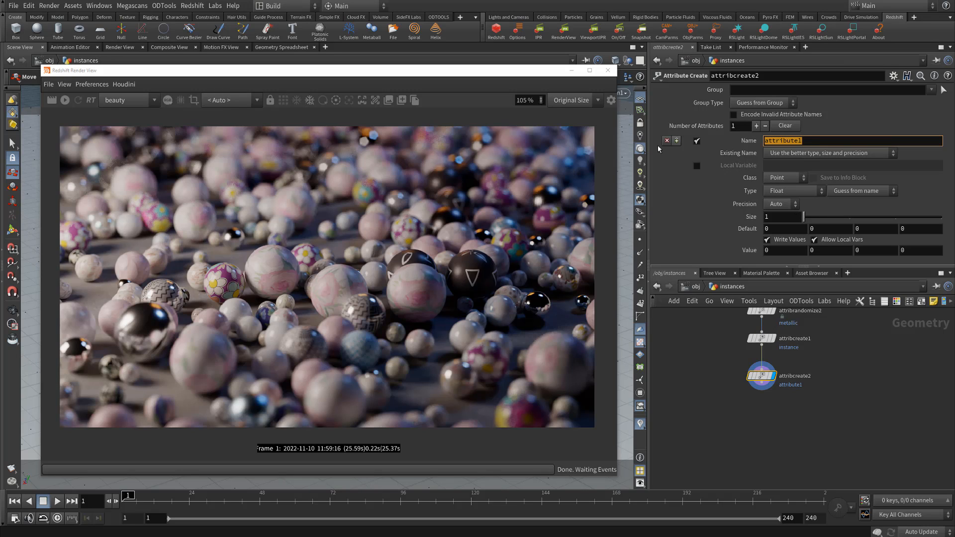
text(shop_materialpath)
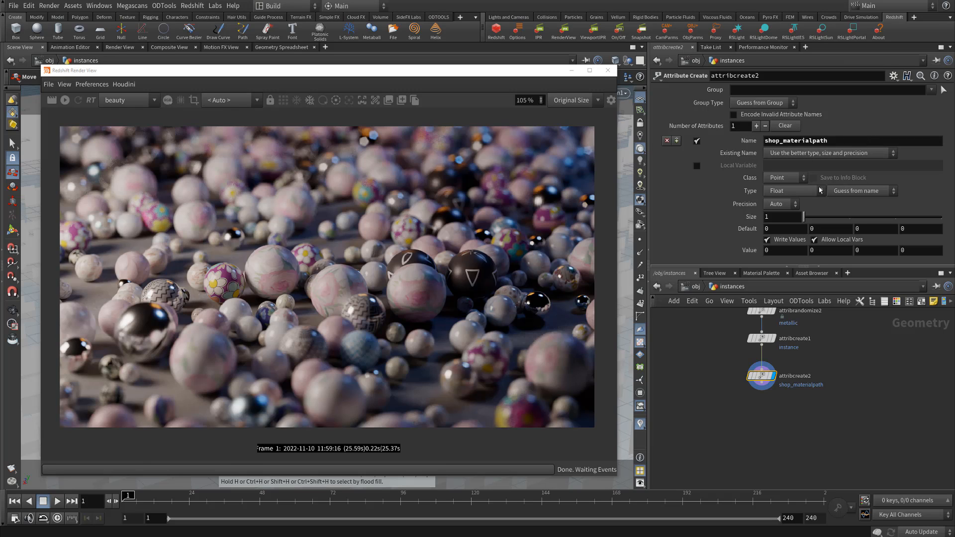
Make shop_materialpath a String attribute with value rand_mat_$PT.
click(791, 190)
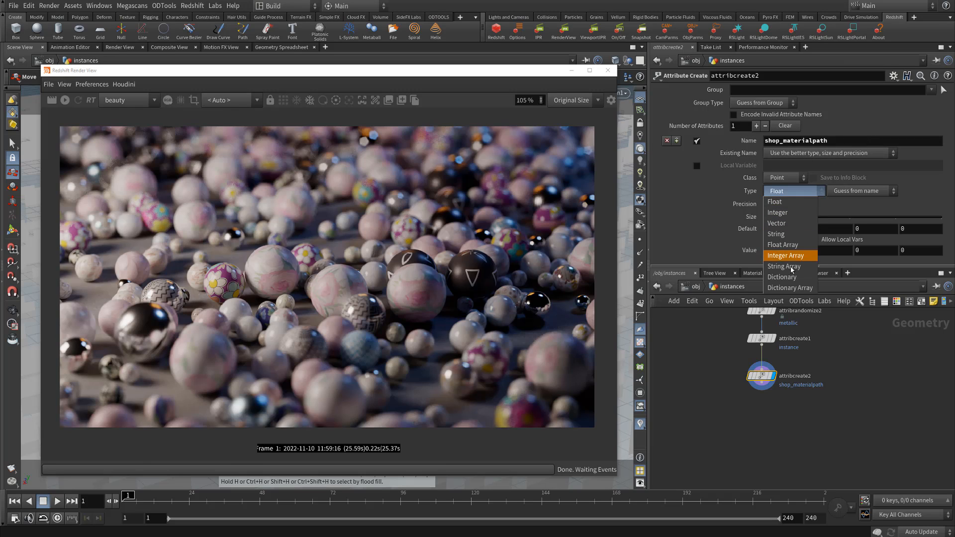
click(775, 233)
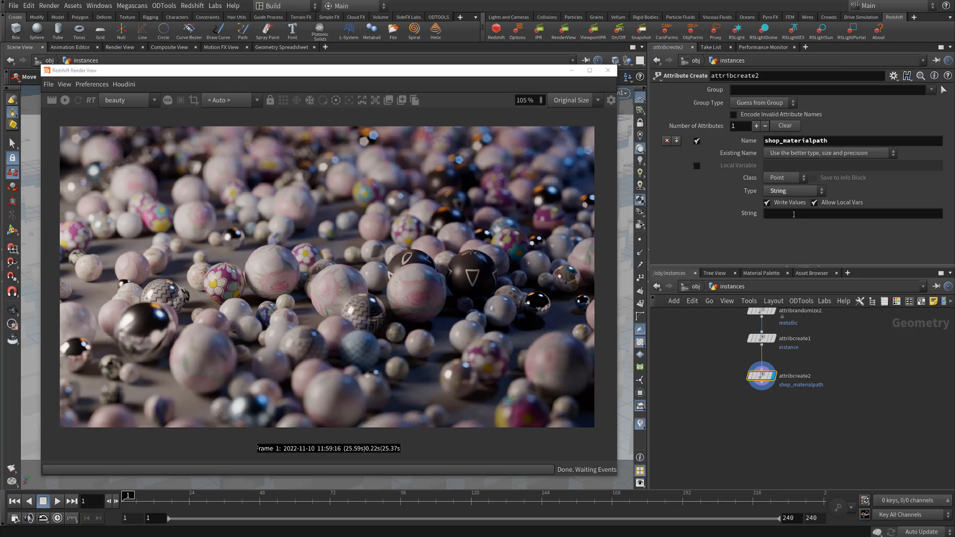
click(852, 212)
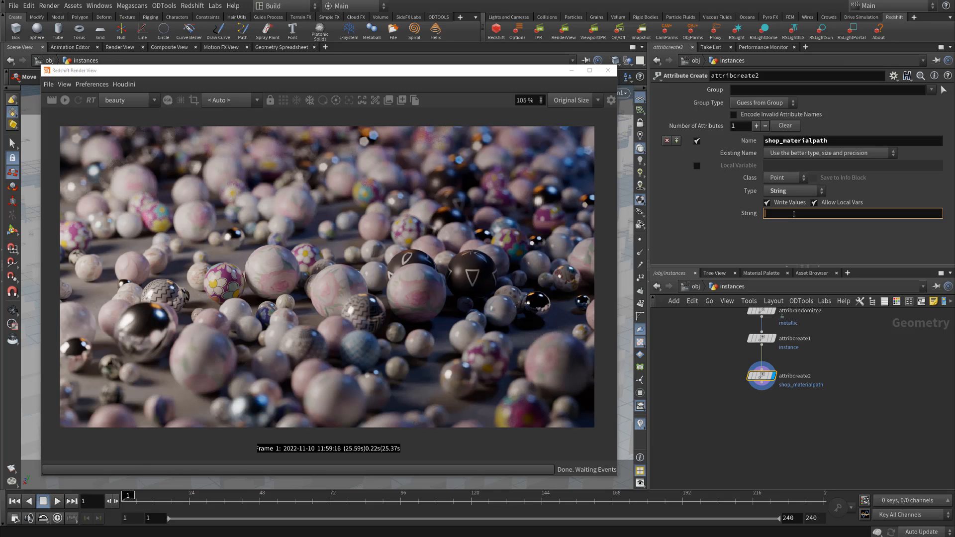
text(rand_mat_)
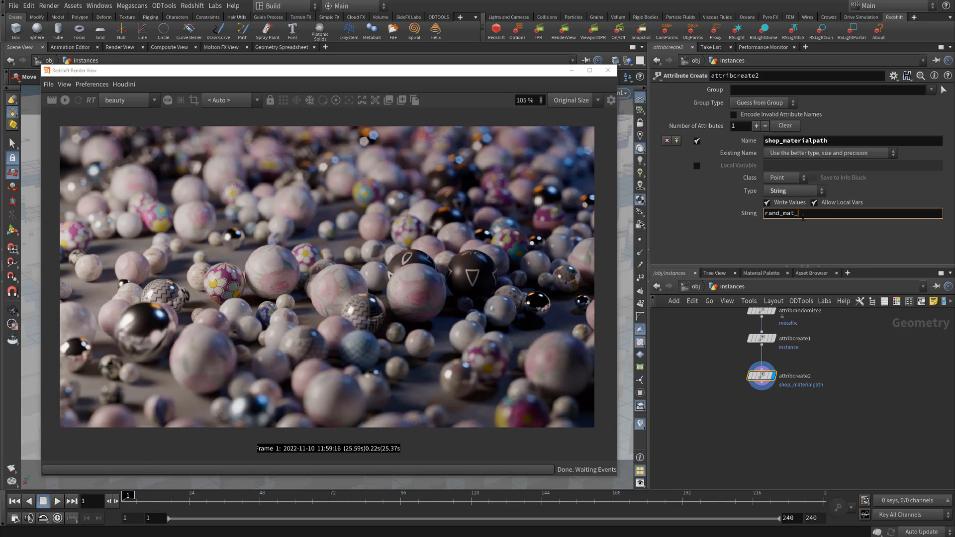
text(#)
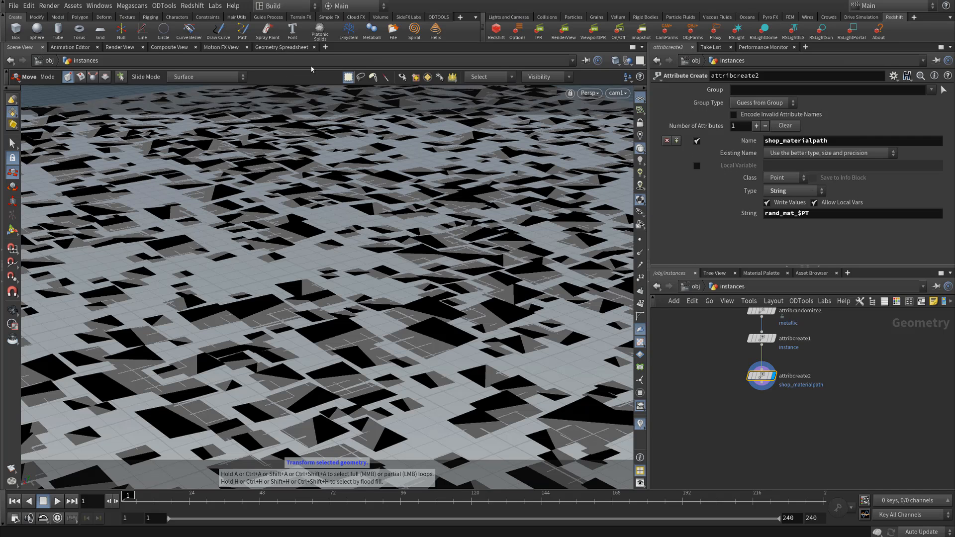
Check the per-point shop_materialpath values in the Geometry Spreadsheet, then return to the viewport.
click(283, 47)
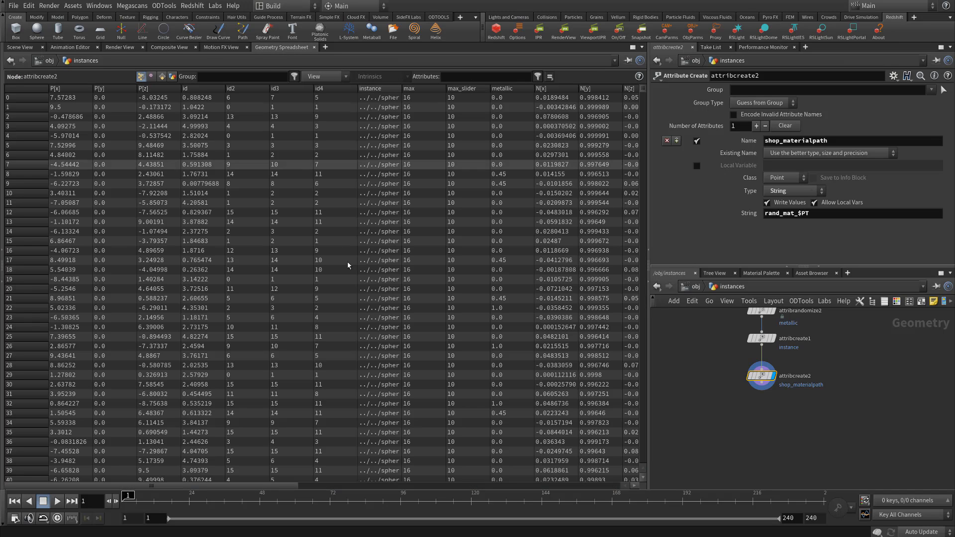
mouse_move(220, 497)
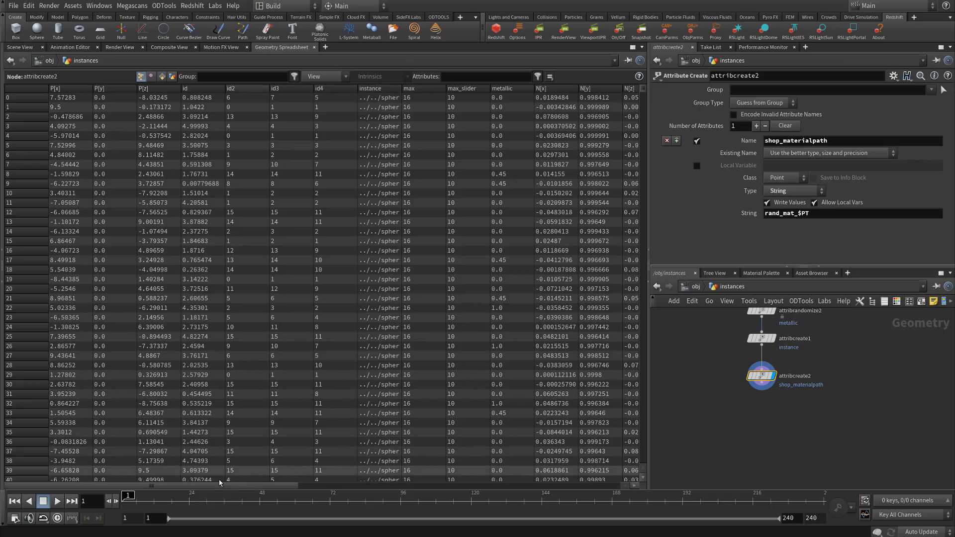
scroll(right, 3)
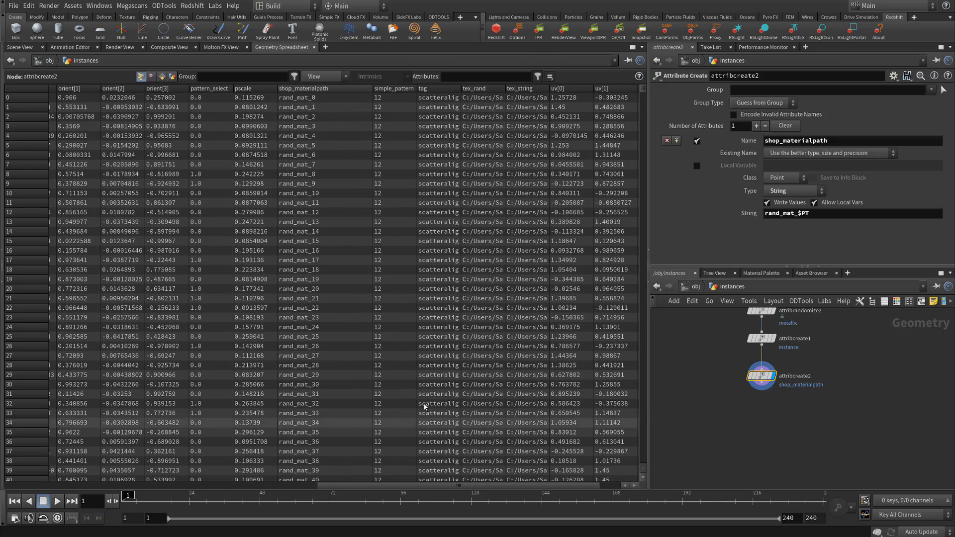
scroll(down, 3)
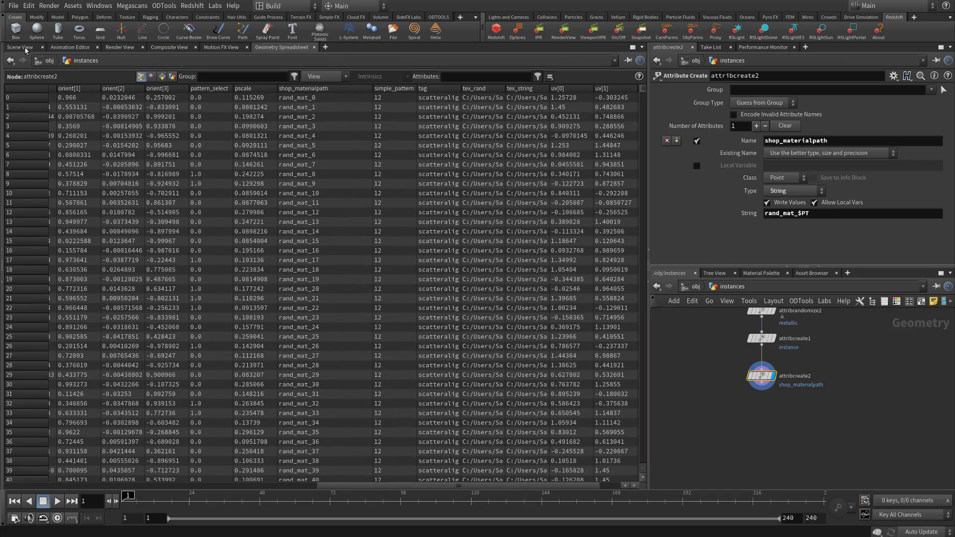
click(19, 47)
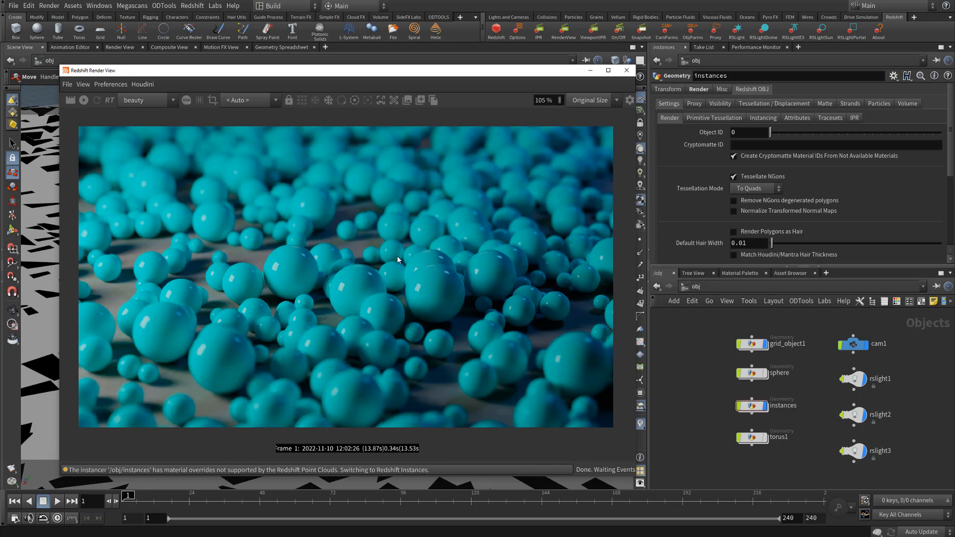
mouse_move(482, 259)
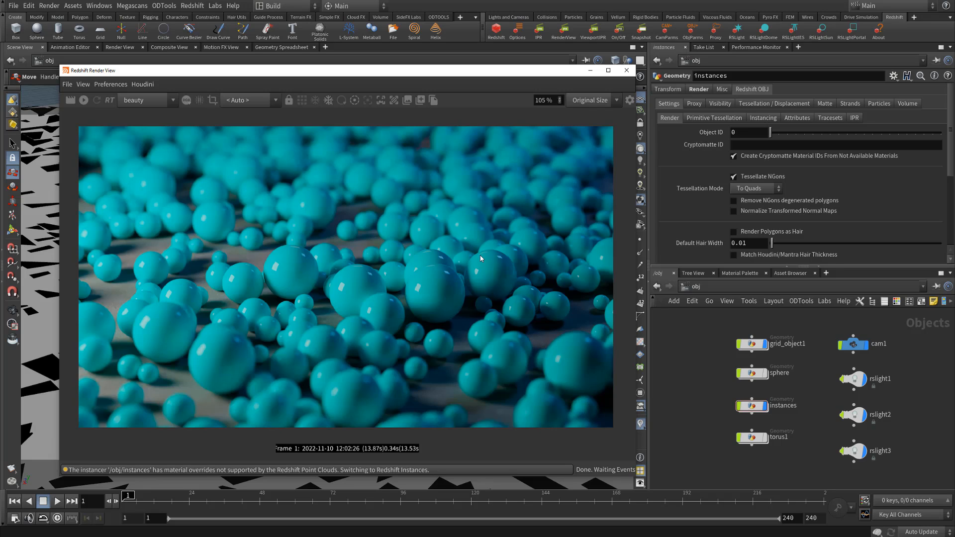
mouse_move(440, 344)
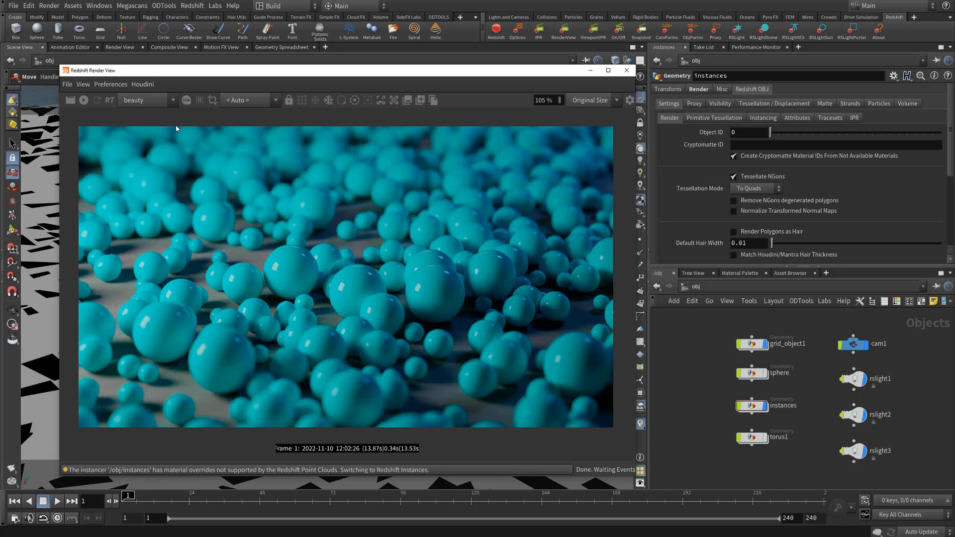
Show the cryptomatte pass in the Redshift Render View to see per-sphere colours.
click(173, 99)
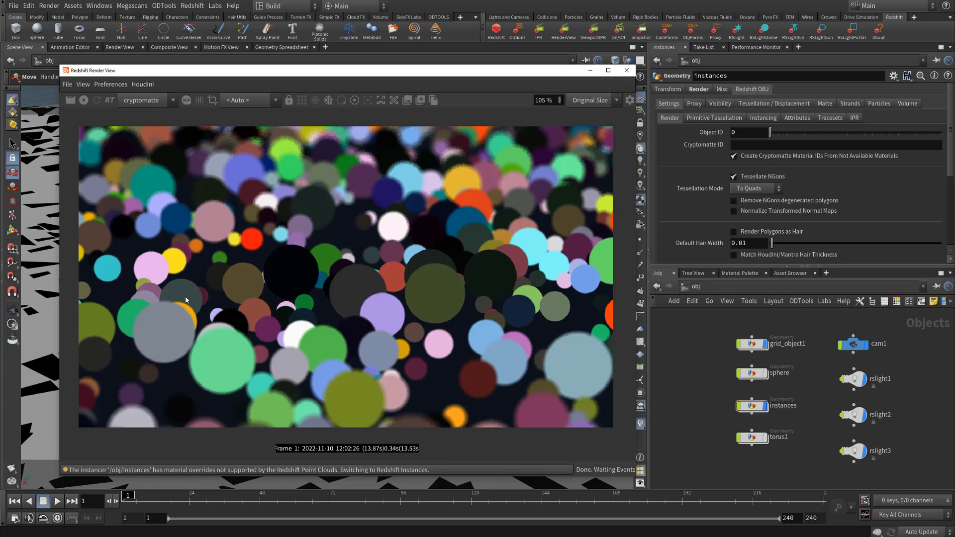
mouse_move(586, 352)
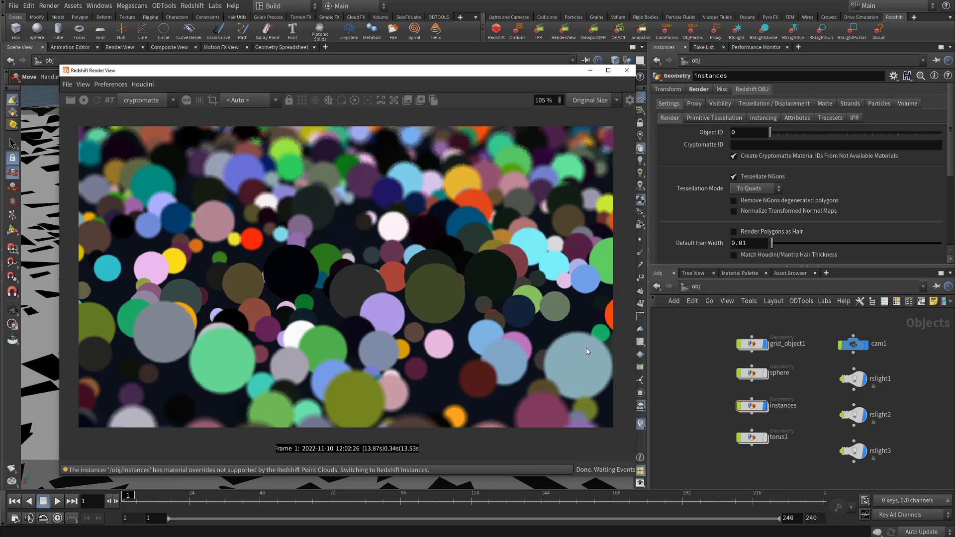
mouse_move(564, 368)
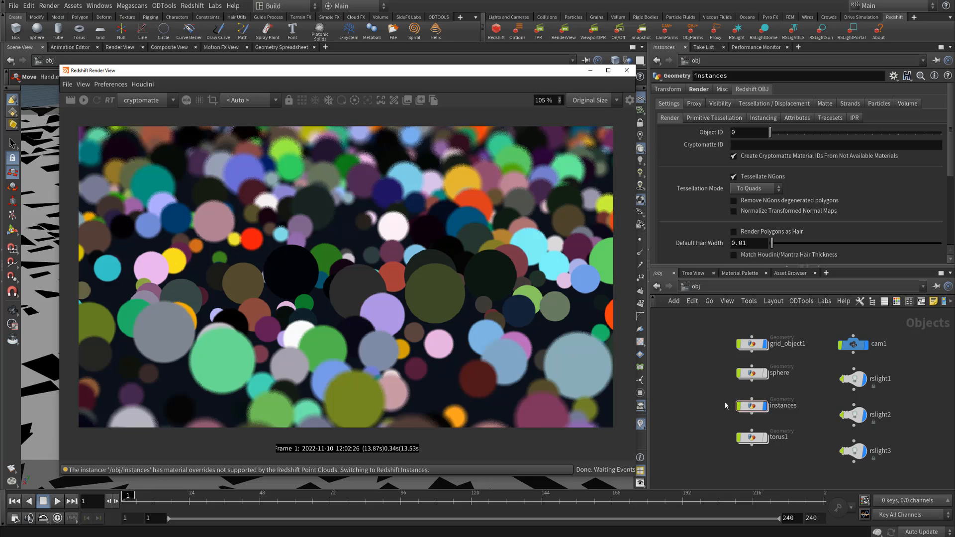
mouse_move(730, 393)
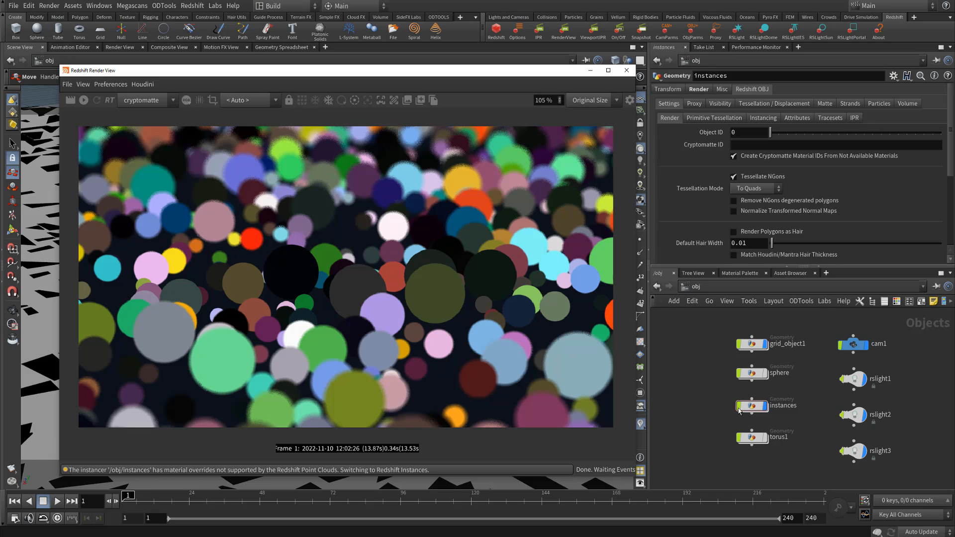
mouse_move(408, 334)
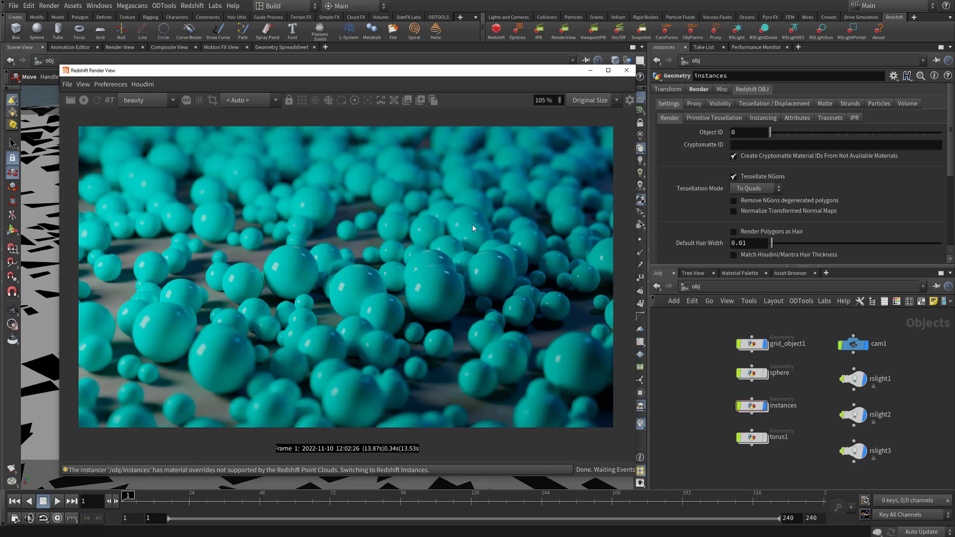
mouse_move(624, 298)
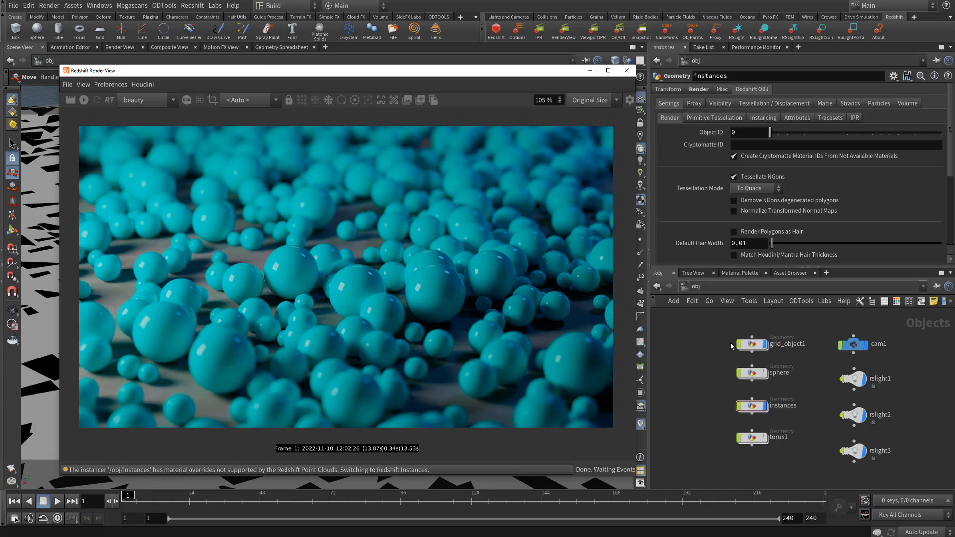
Go to the Redshift ROP output settings and turn off global illumination.
click(173, 99)
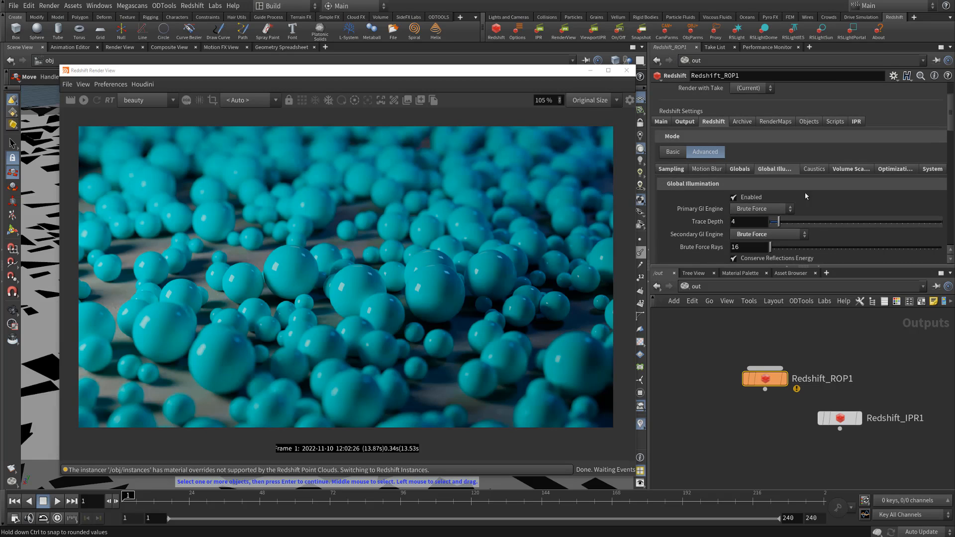
click(732, 197)
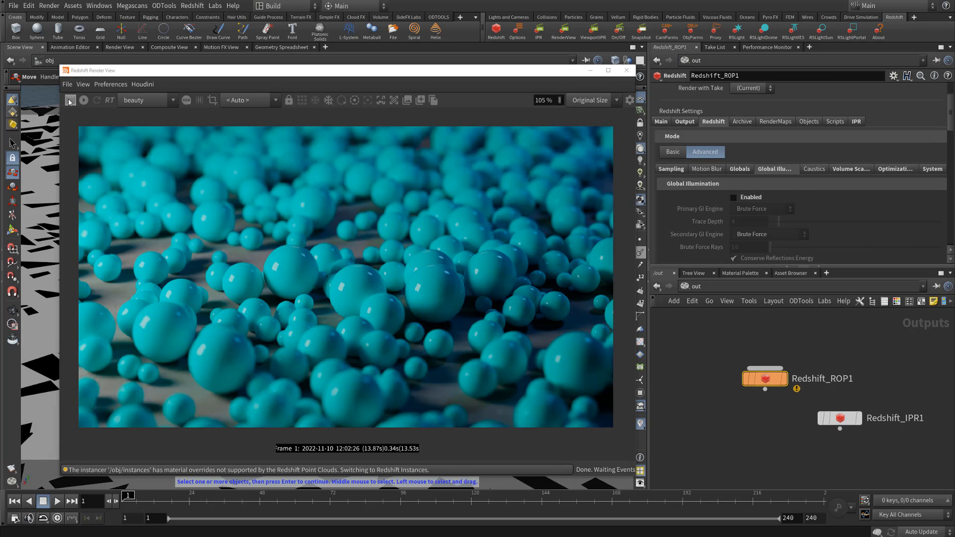
mouse_move(69, 101)
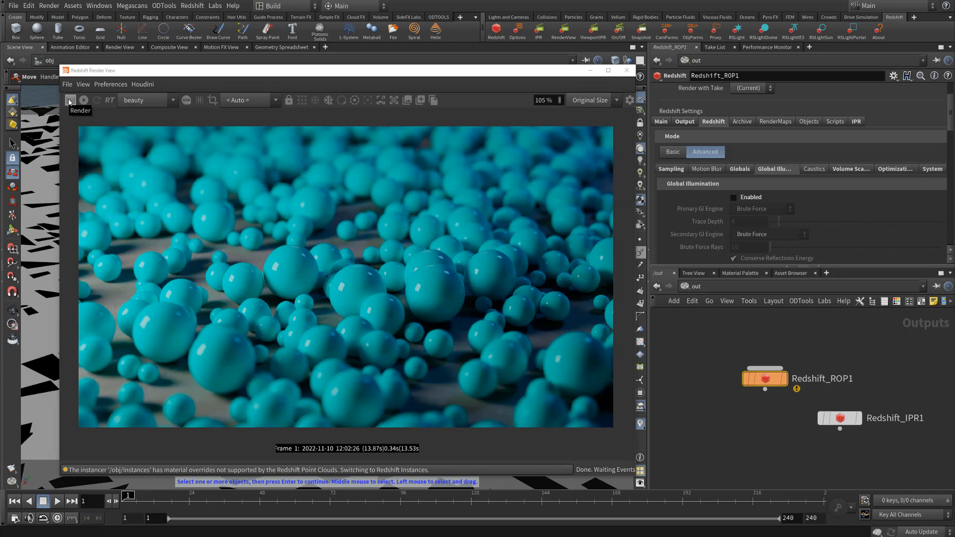
mouse_move(314, 273)
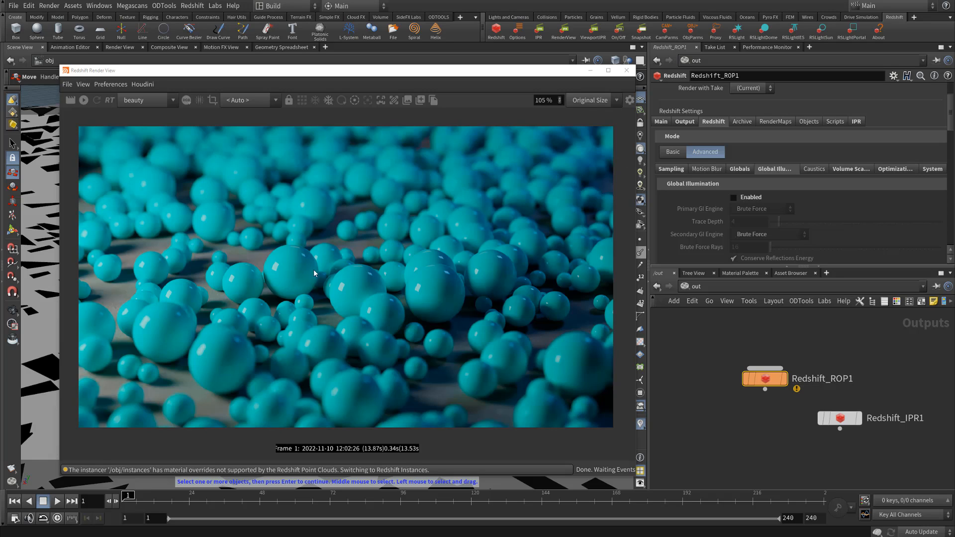
mouse_move(402, 249)
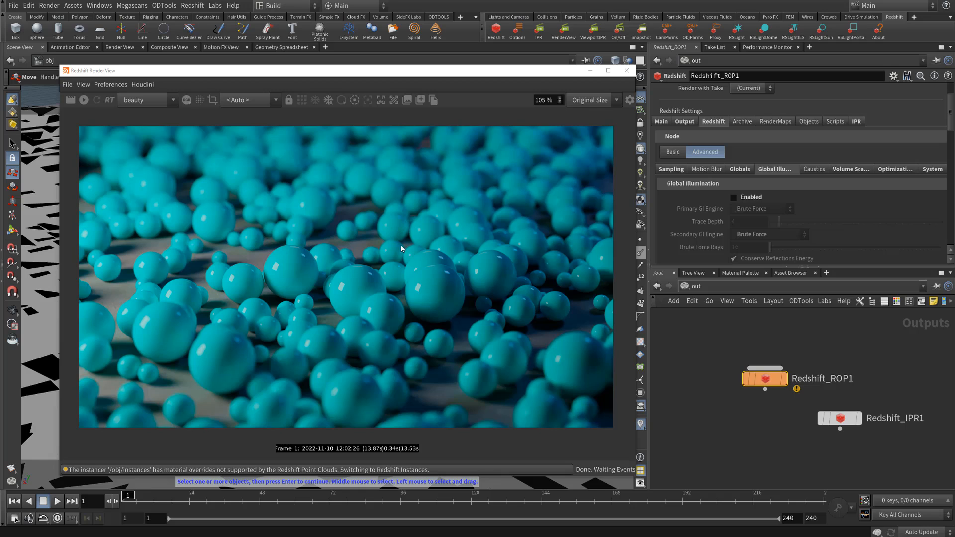
mouse_move(169, 198)
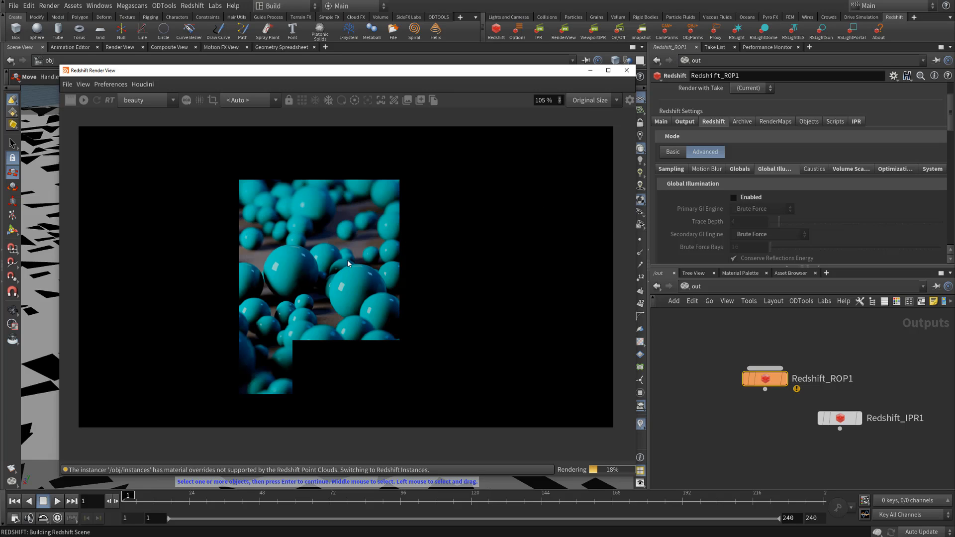
Select rslight1–3 and switch their Light On toggle off.
click(696, 286)
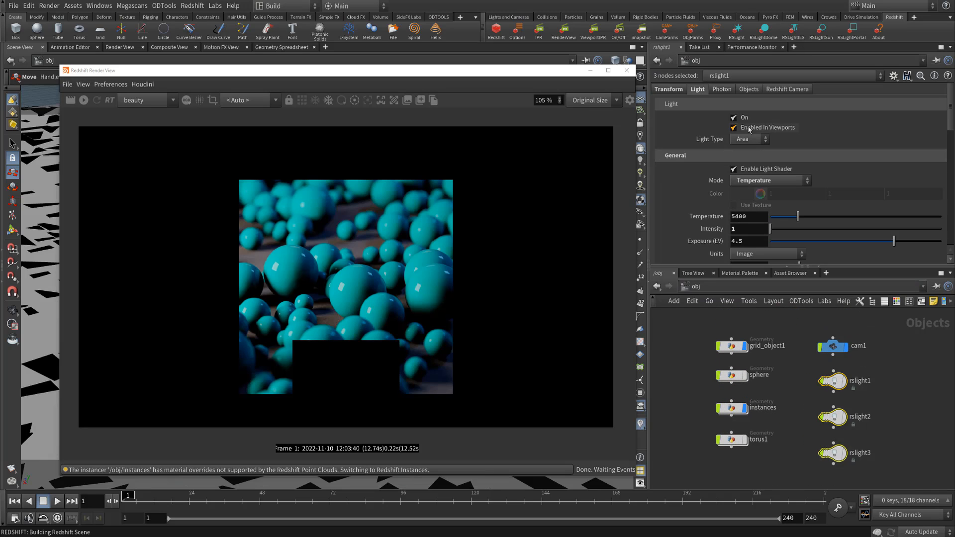
click(733, 117)
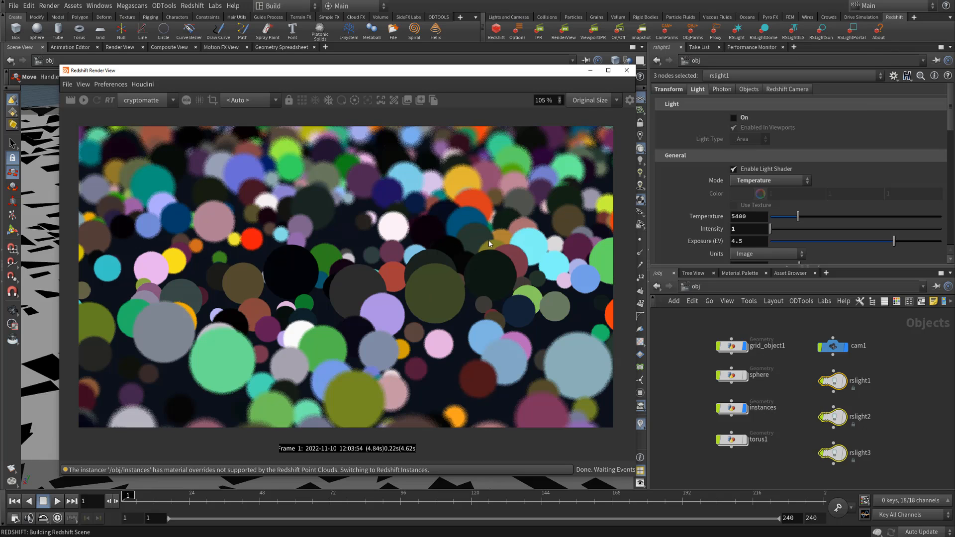
mouse_move(562, 280)
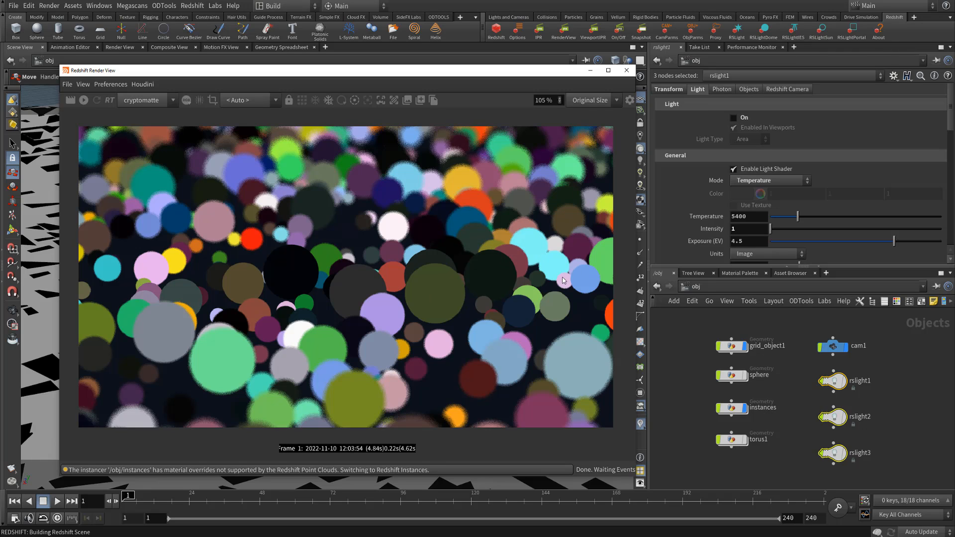
mouse_move(491, 258)
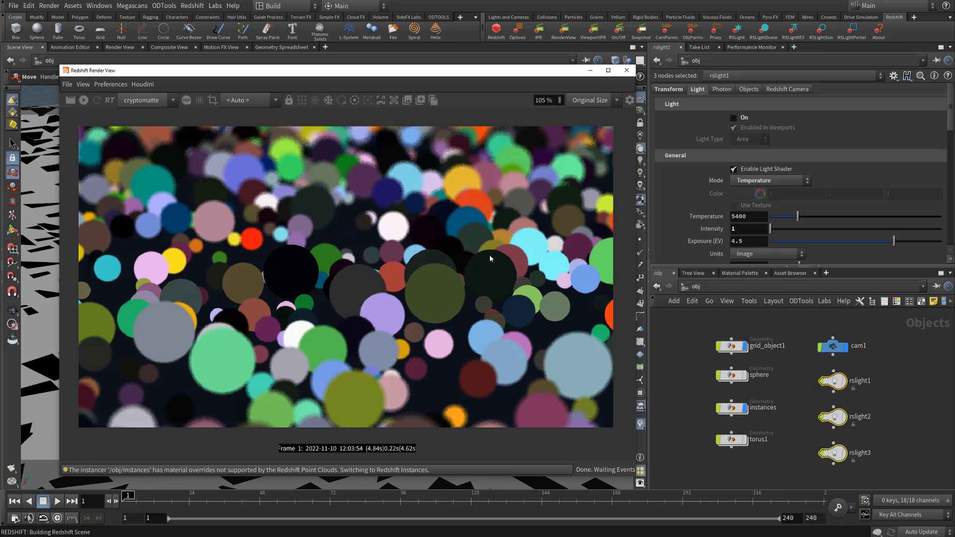
mouse_move(488, 281)
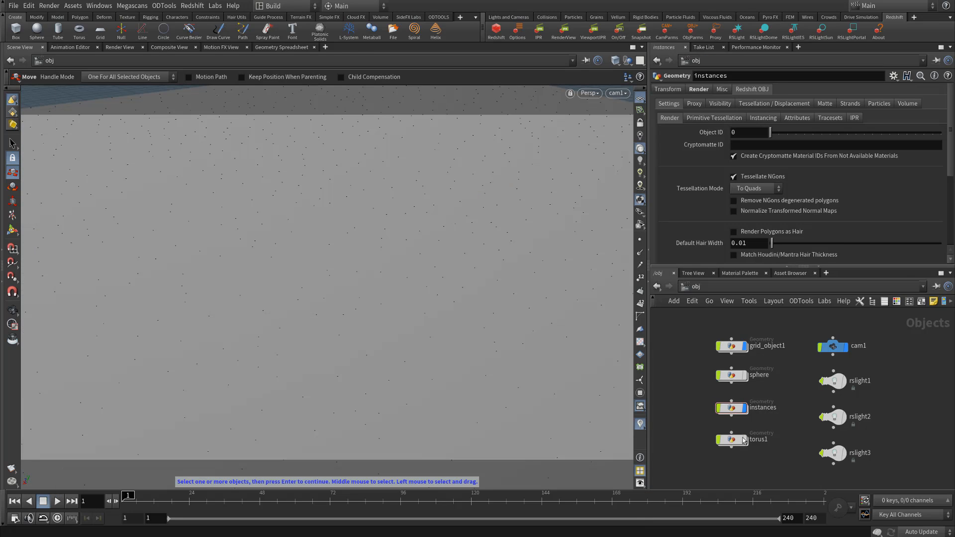
Wire an Attribute Create node setting shop_materialpath to rand_mat_$PT beneath the torus1 geometry.
click(732, 439)
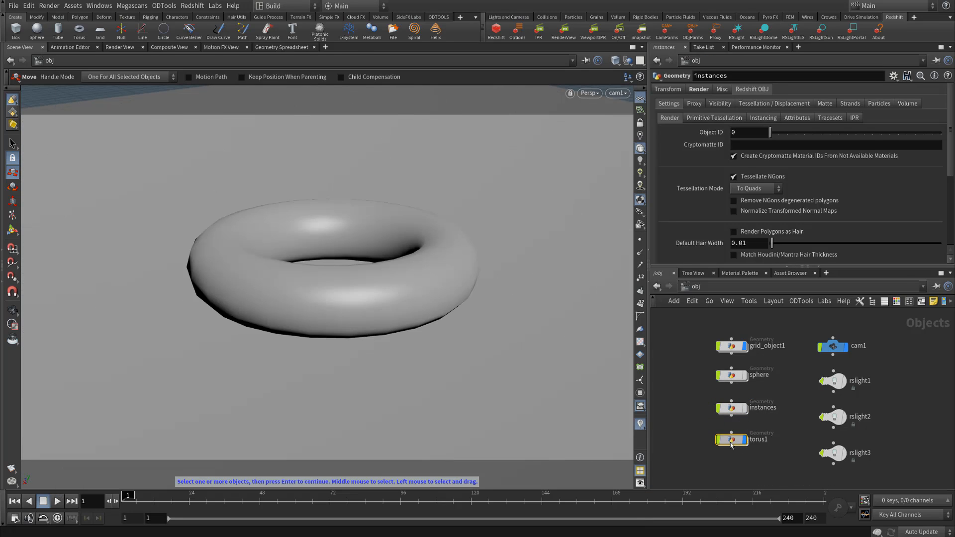
double_click(731, 439)
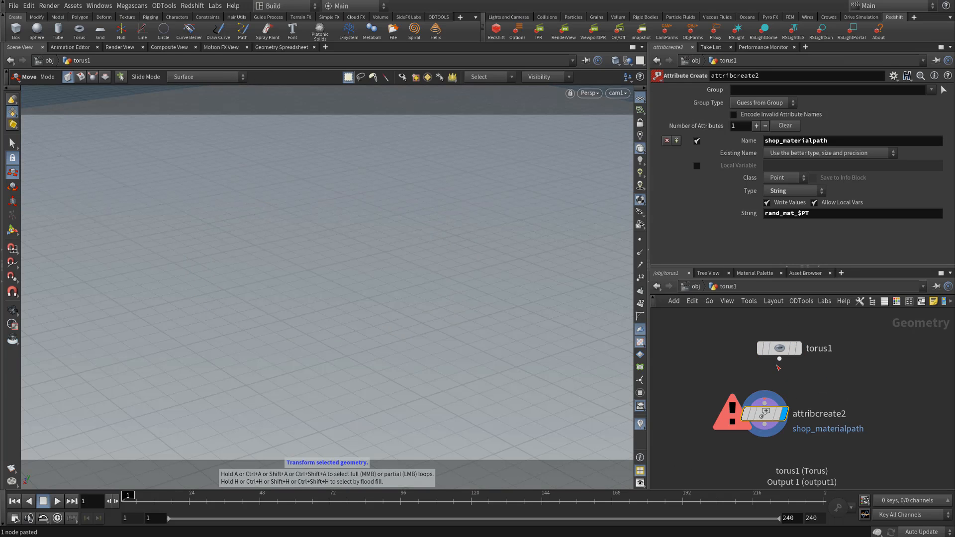
click(764, 414)
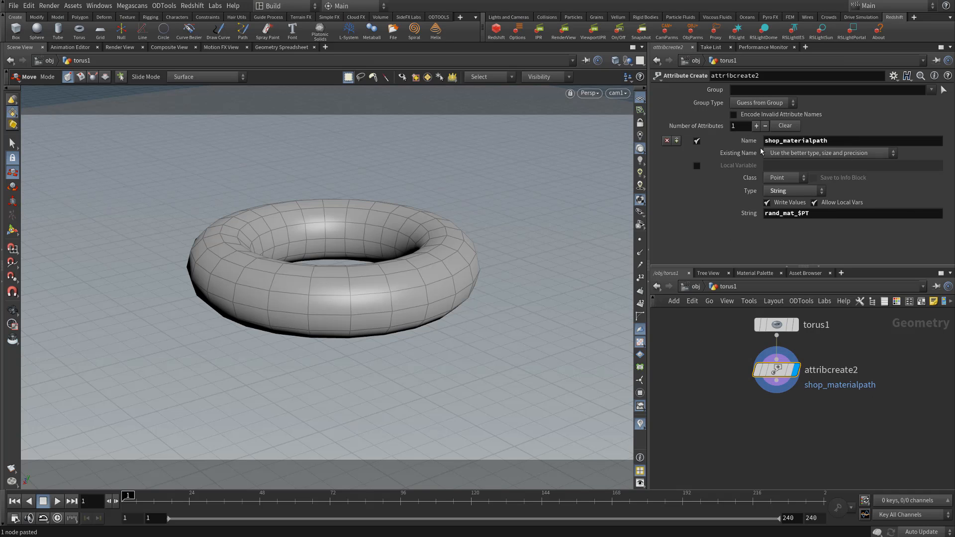
mouse_move(776, 264)
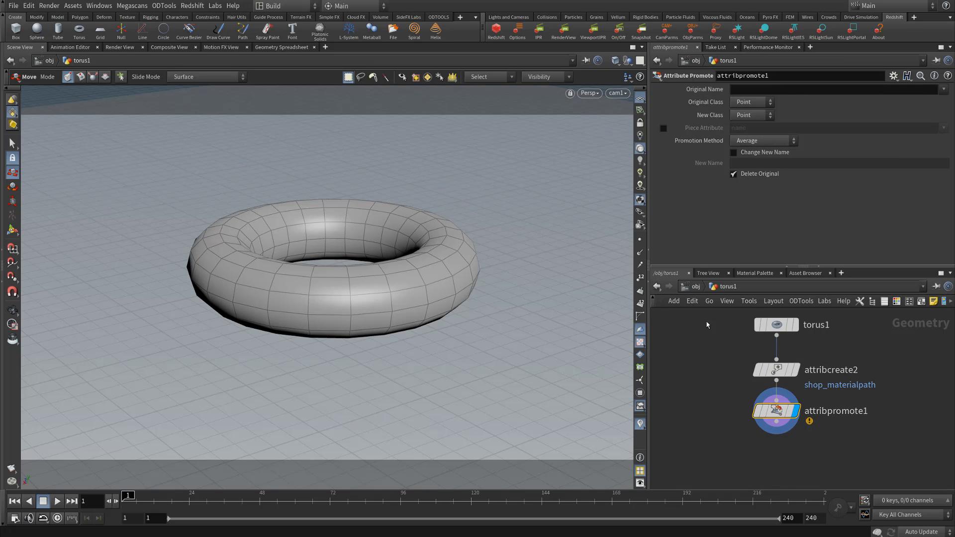
Promote shop_materialpath from Point to Primitive class with an Attribute Promote SOP.
click(752, 115)
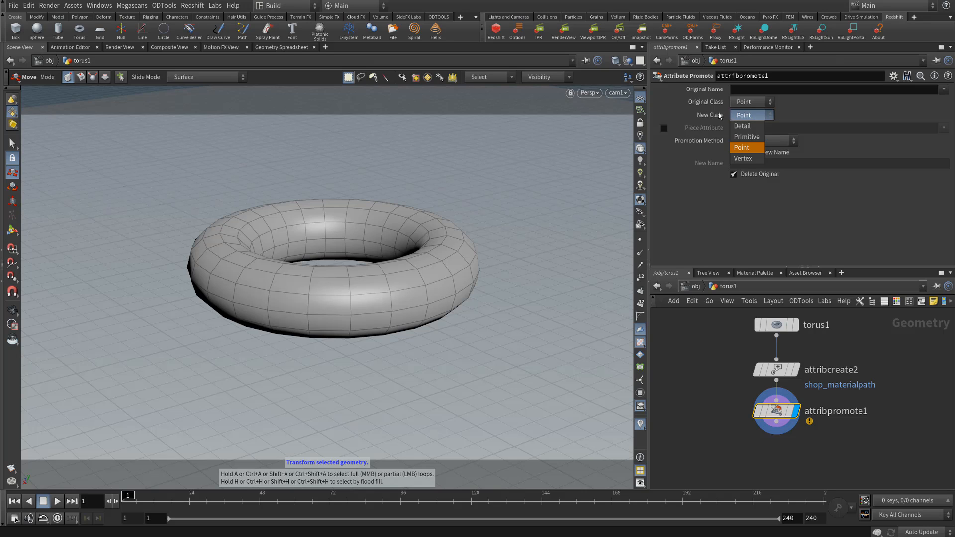
mouse_move(742, 158)
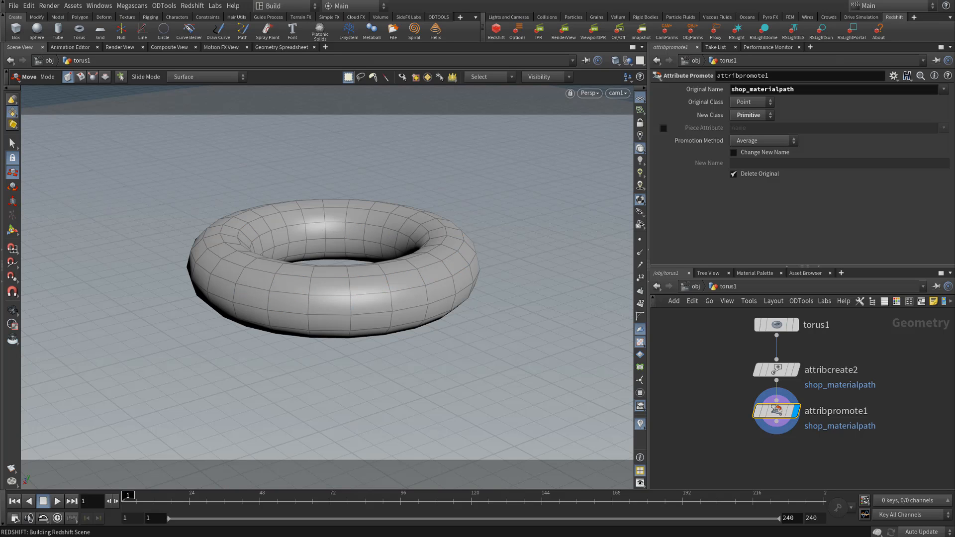
click(496, 26)
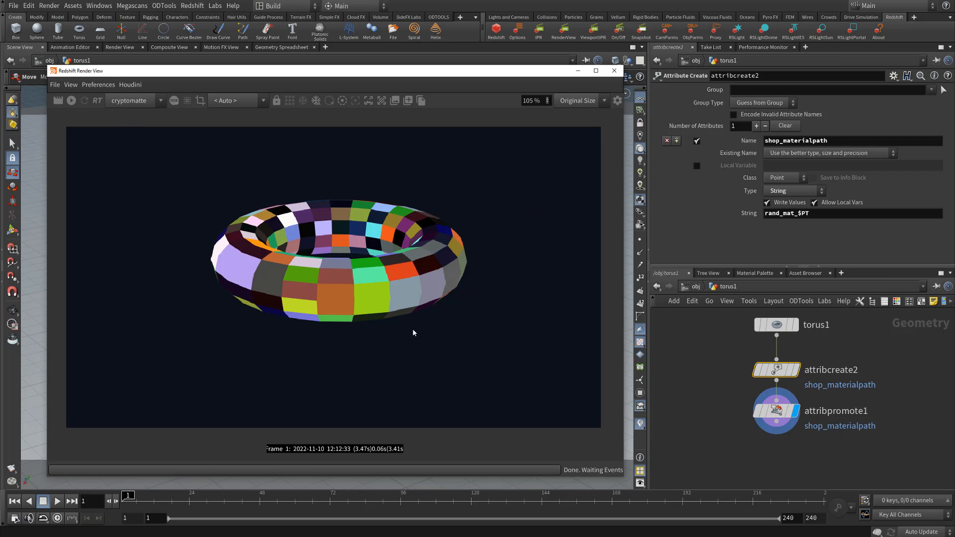
mouse_move(508, 135)
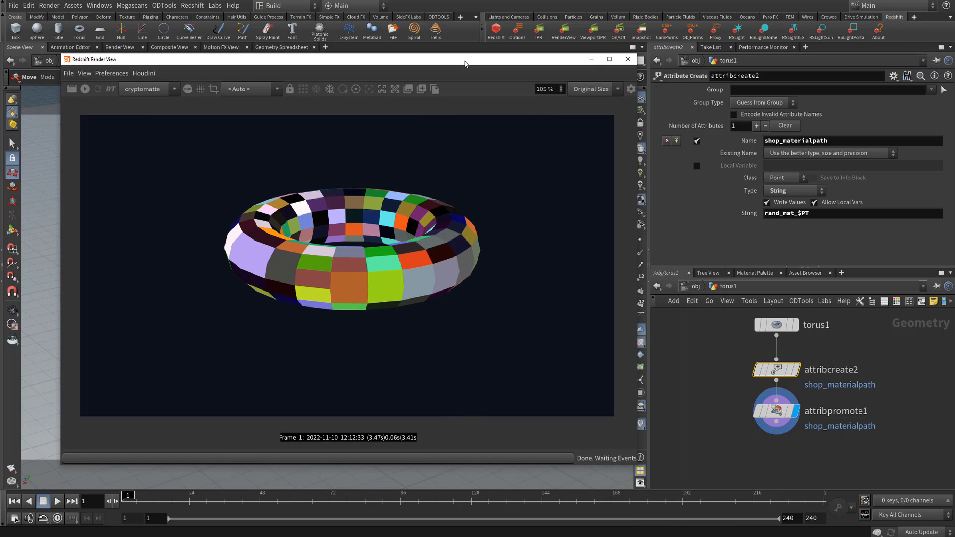
mouse_move(468, 251)
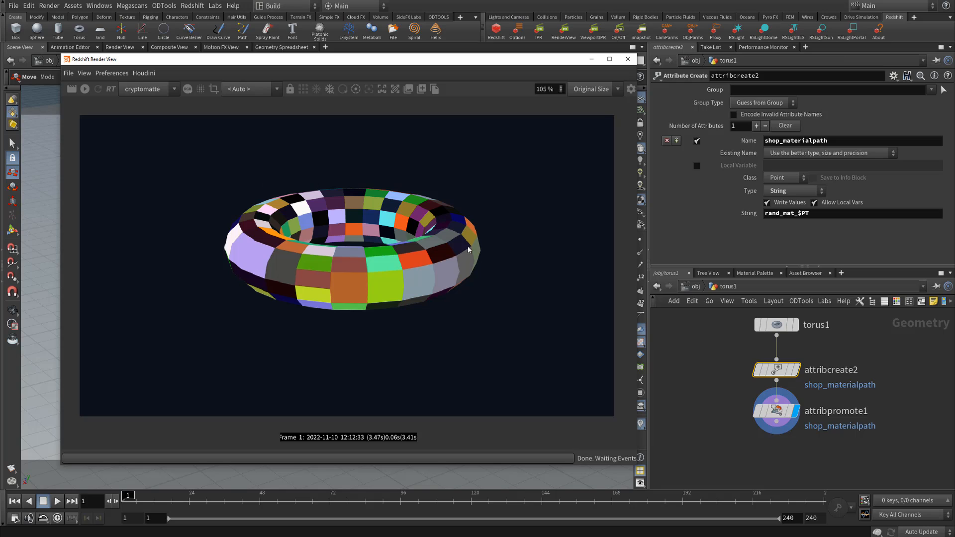
mouse_move(282, 271)
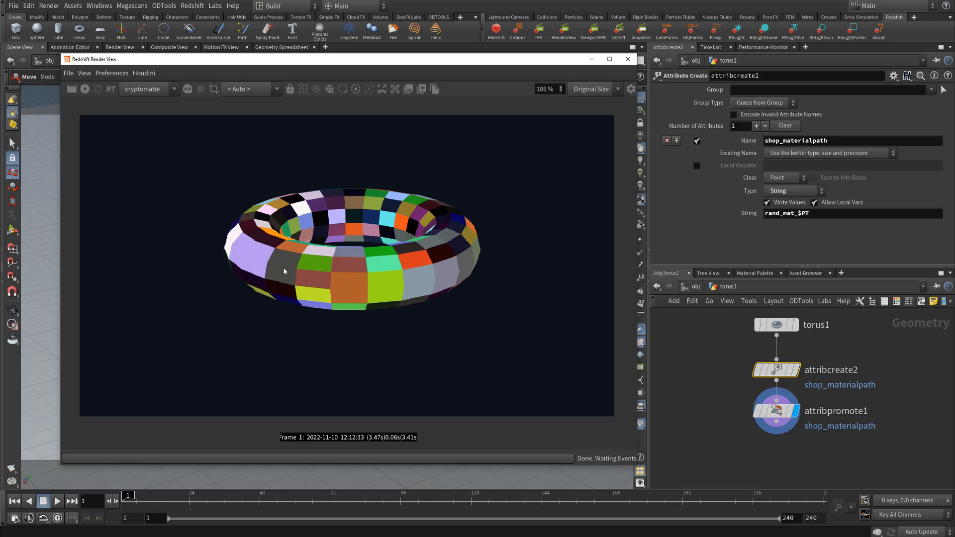
mouse_move(419, 278)
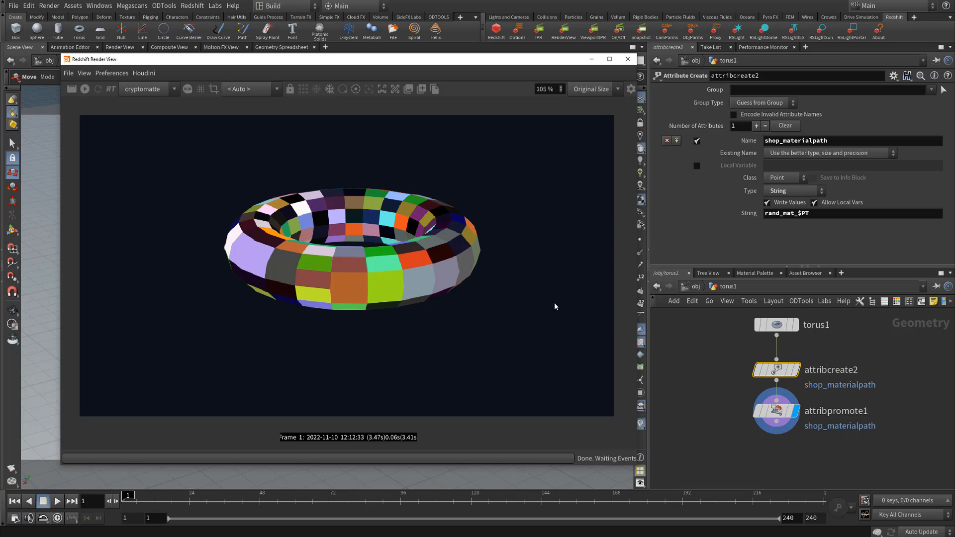
mouse_move(671, 396)
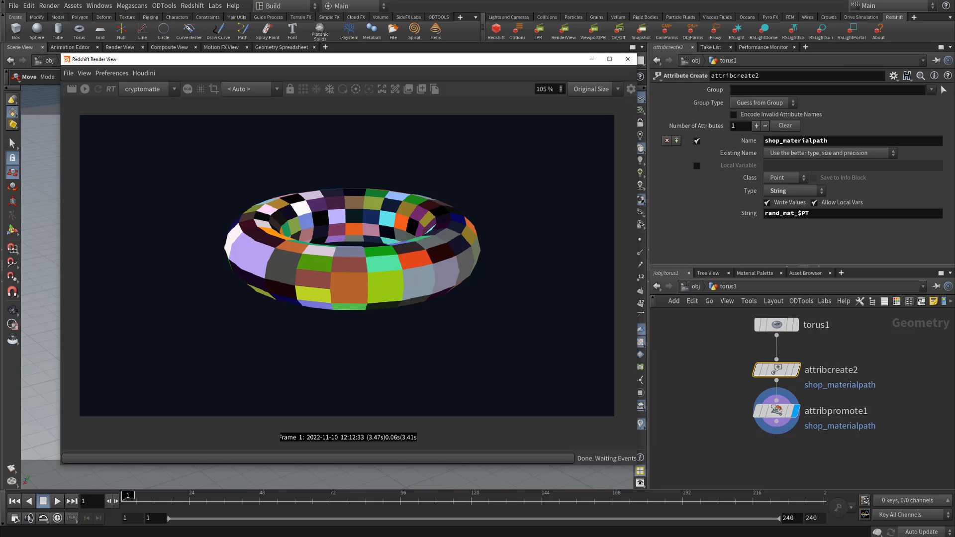
mouse_move(915, 484)
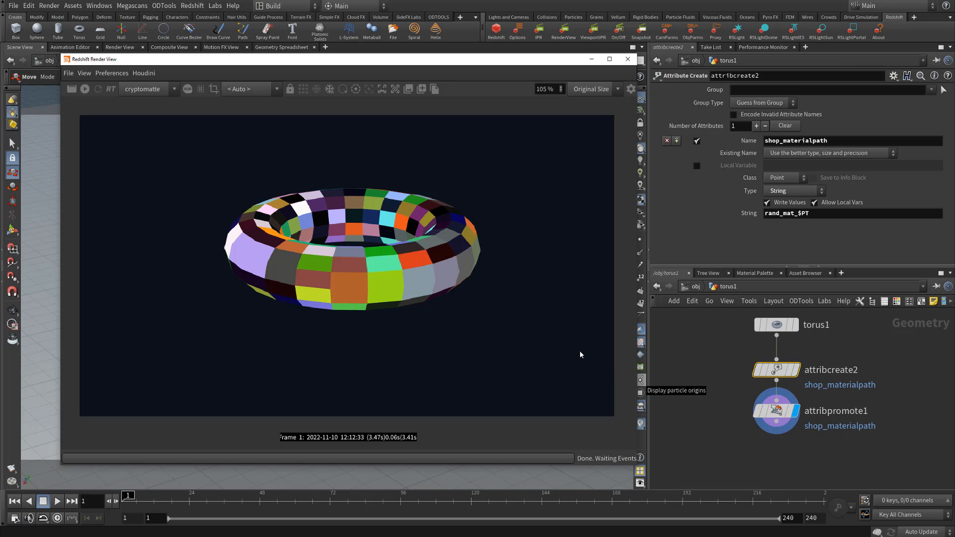
mouse_move(654, 433)
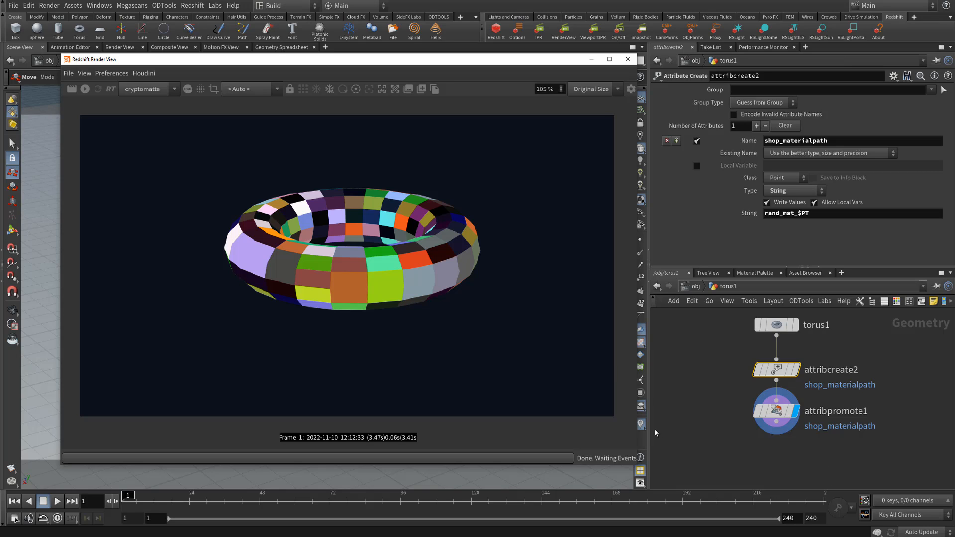
mouse_move(592, 394)
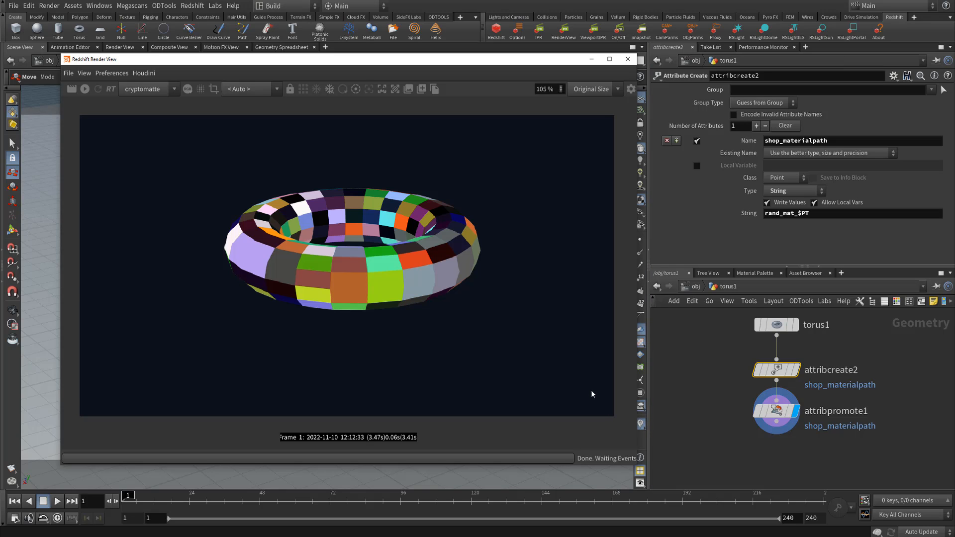
mouse_move(137, 227)
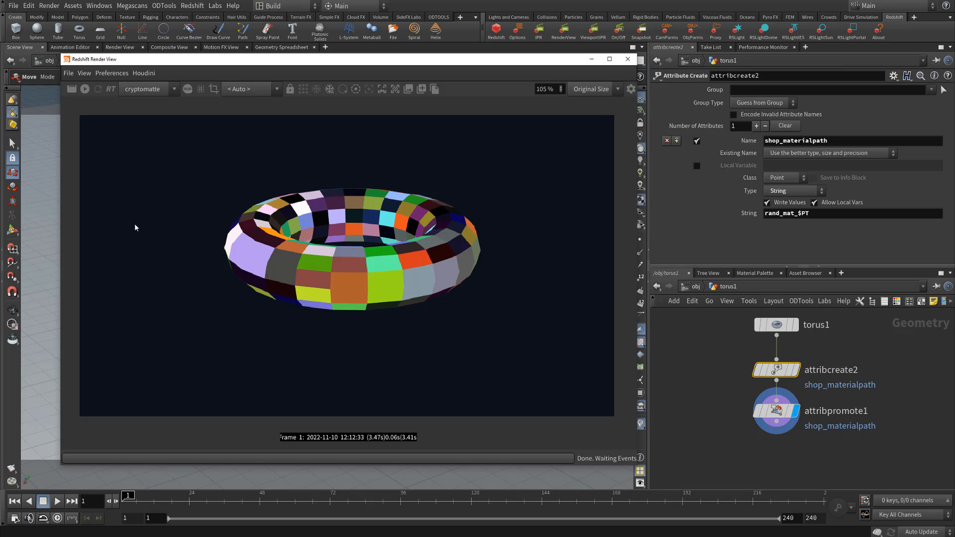
mouse_move(388, 245)
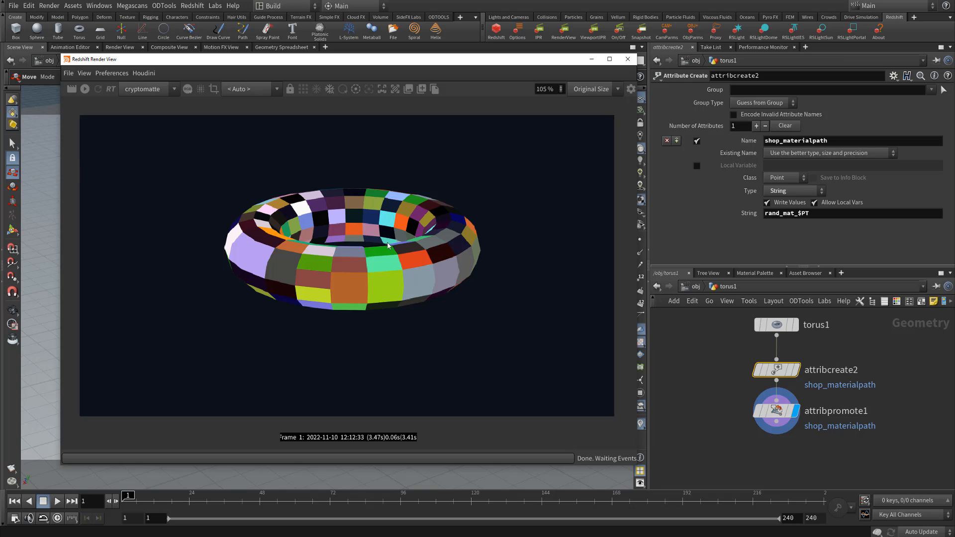
mouse_move(413, 305)
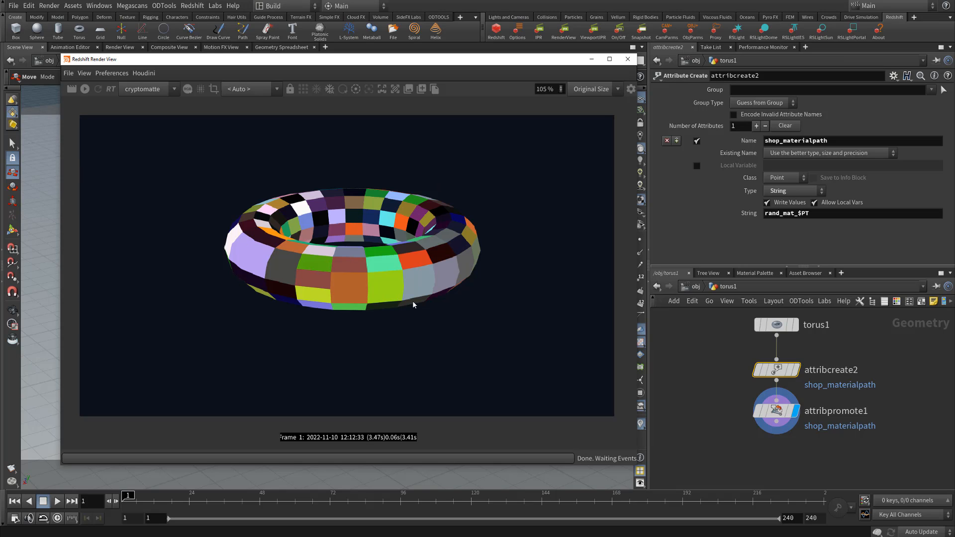
mouse_move(383, 270)
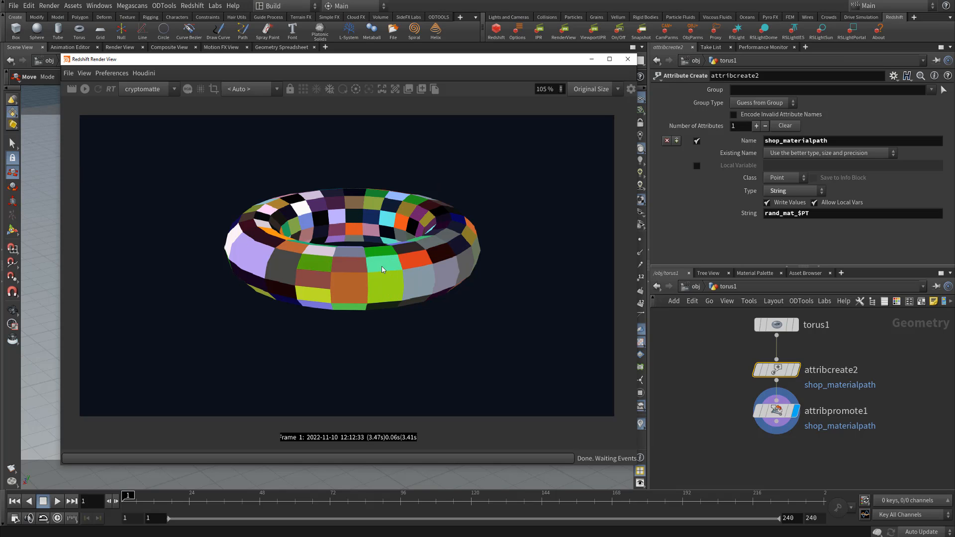